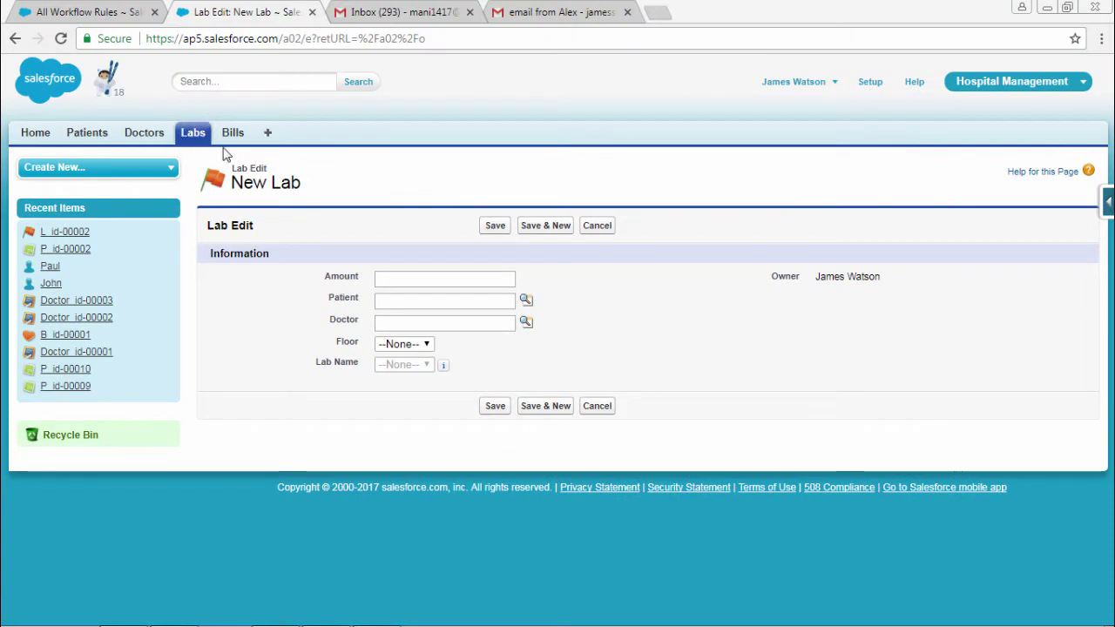
# On the new Lab form, choose Floor First and Lab Name Ultrasound Lab.
pyautogui.click(403, 344)
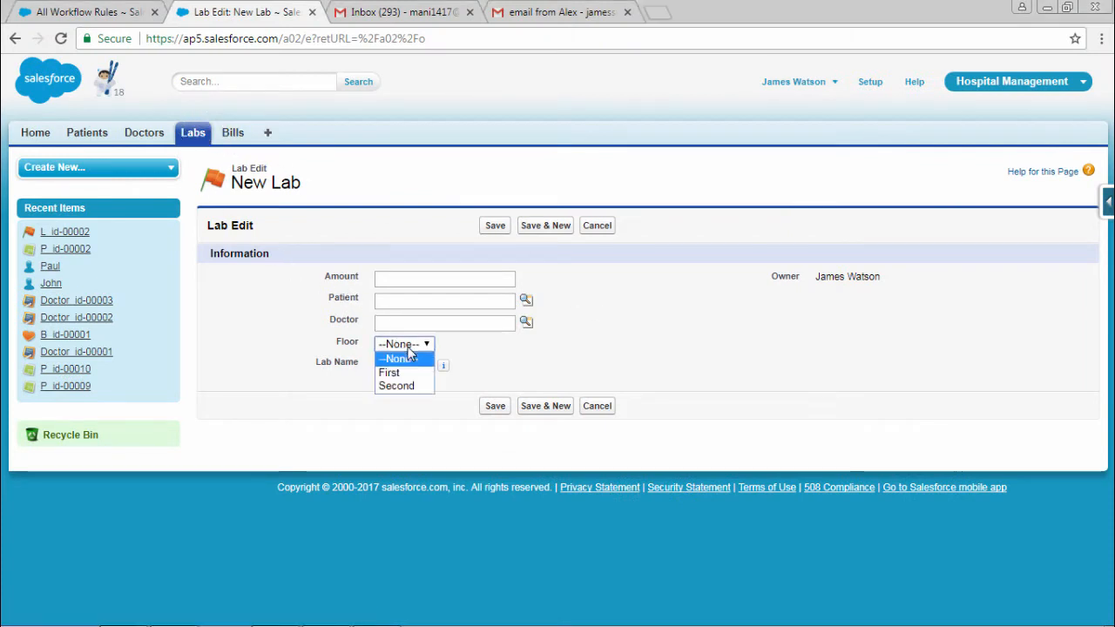
pyautogui.click(388, 372)
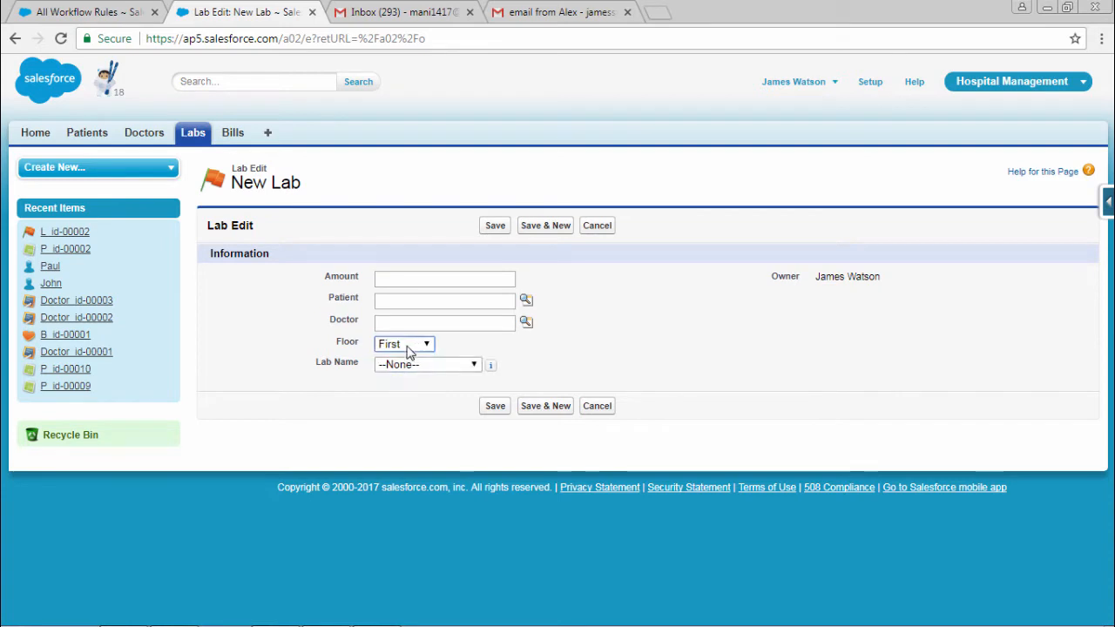
pyautogui.click(427, 364)
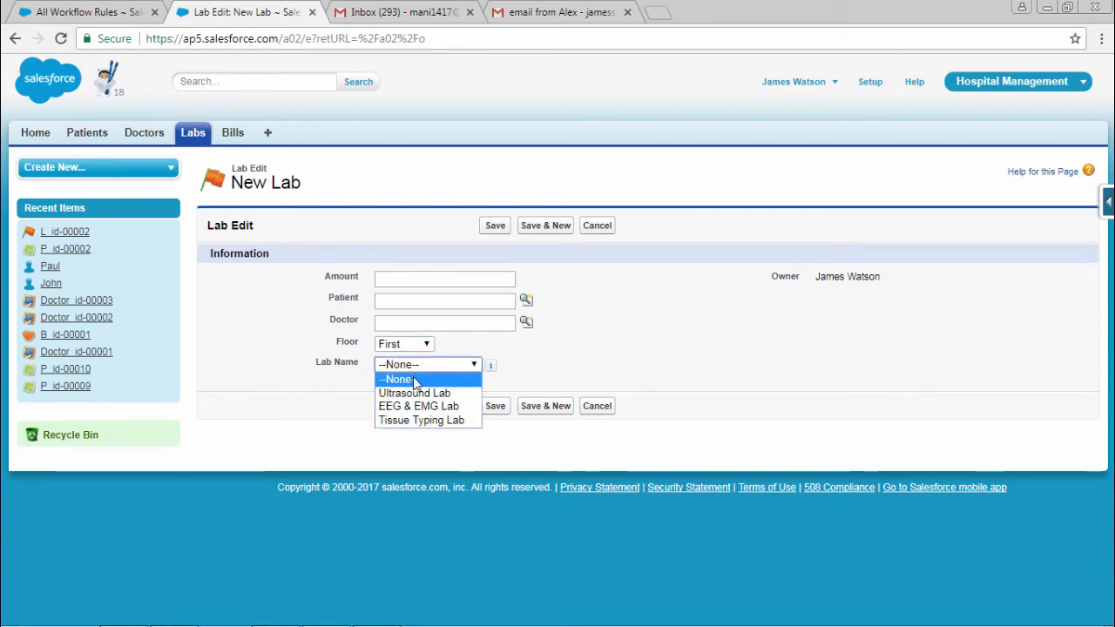
pyautogui.moveTo(405, 349)
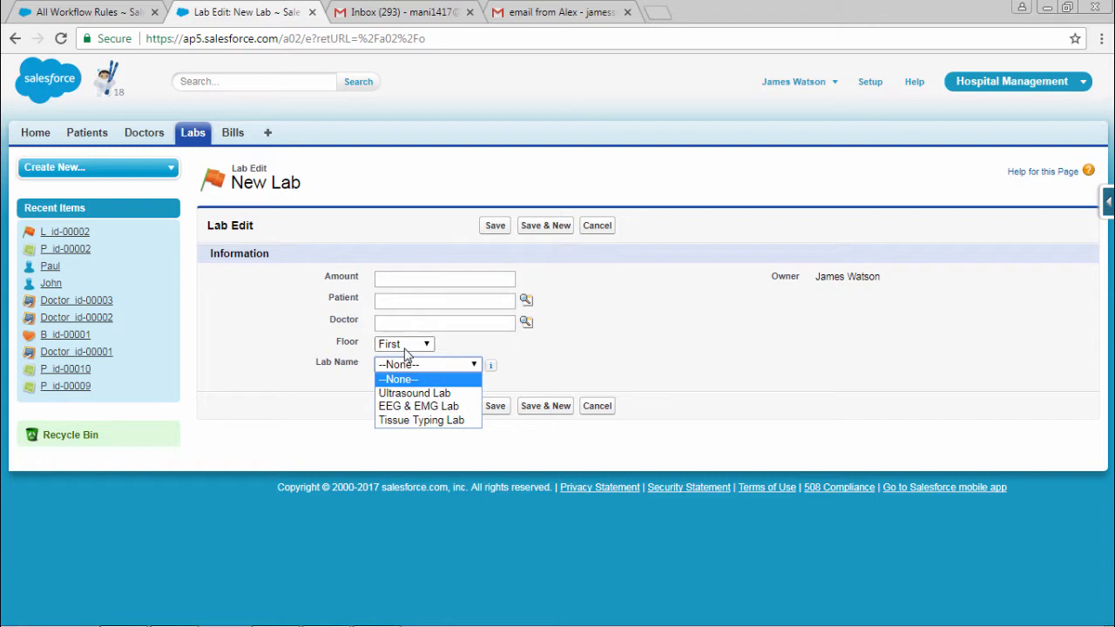
pyautogui.click(416, 393)
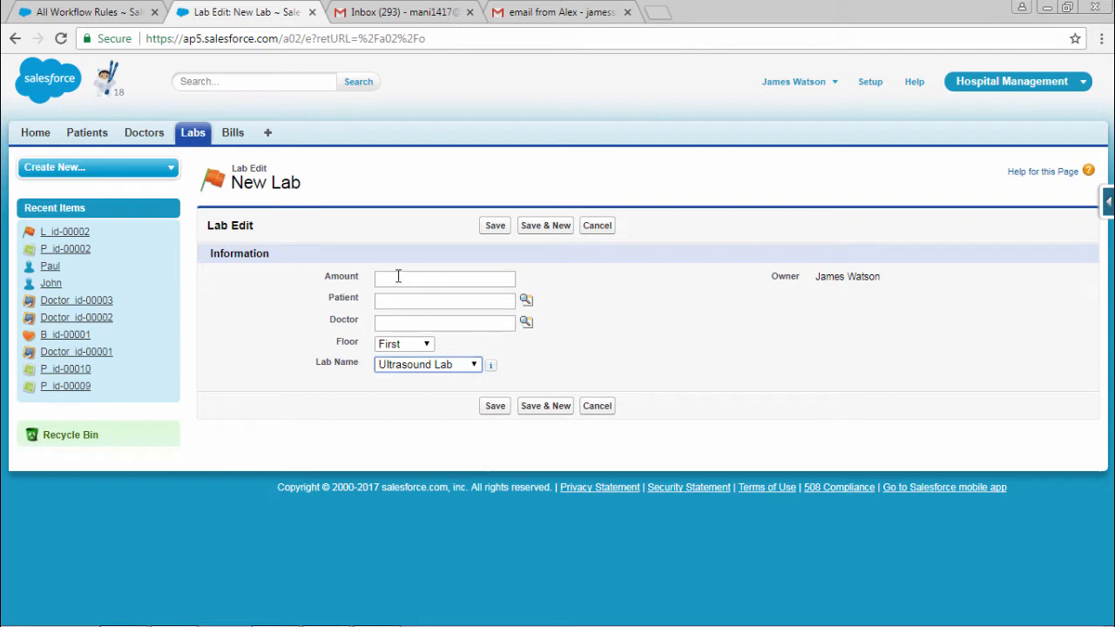
pyautogui.click(444, 278)
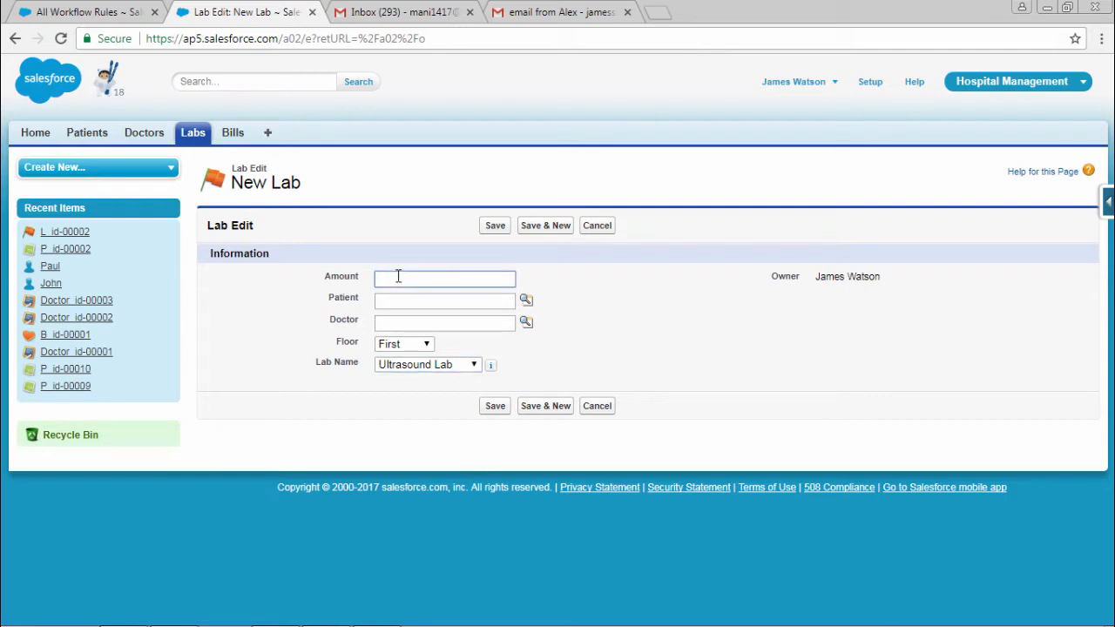
pyautogui.moveTo(551, 288)
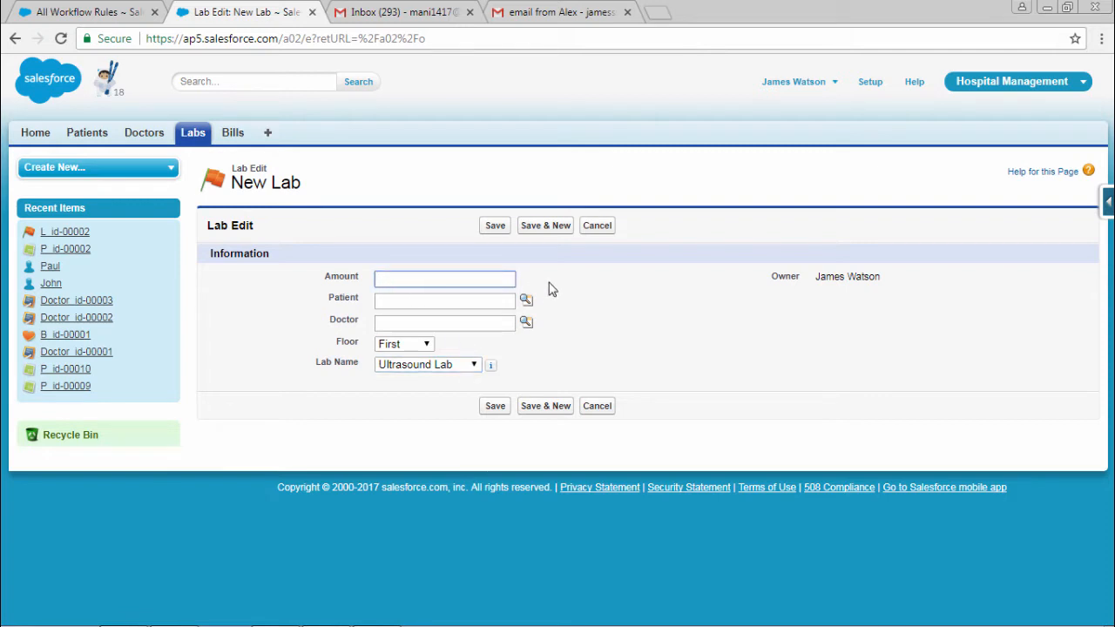
pyautogui.moveTo(147, 77)
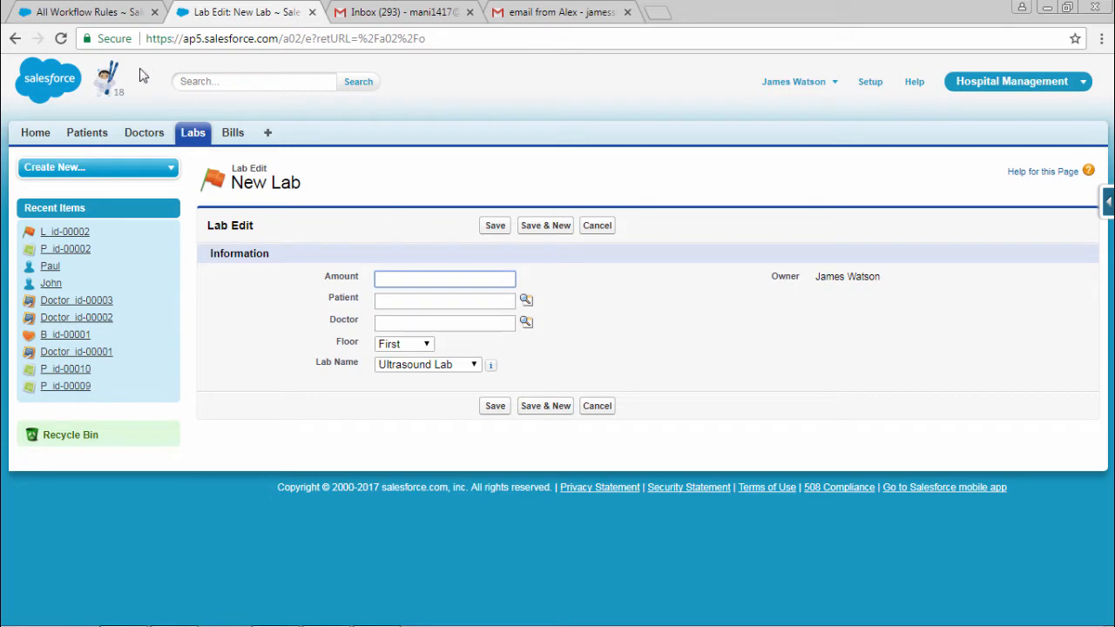
# Delete the patient wf rule from All Workflow Rules and continue past the intro page.
pyautogui.click(87, 16)
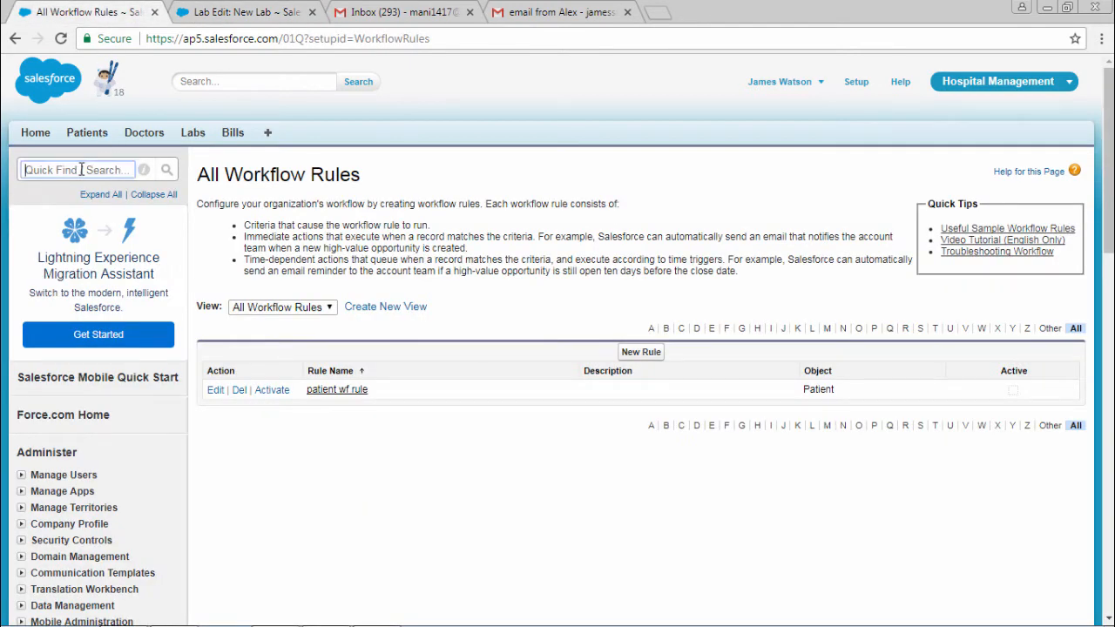
pyautogui.moveTo(174, 171)
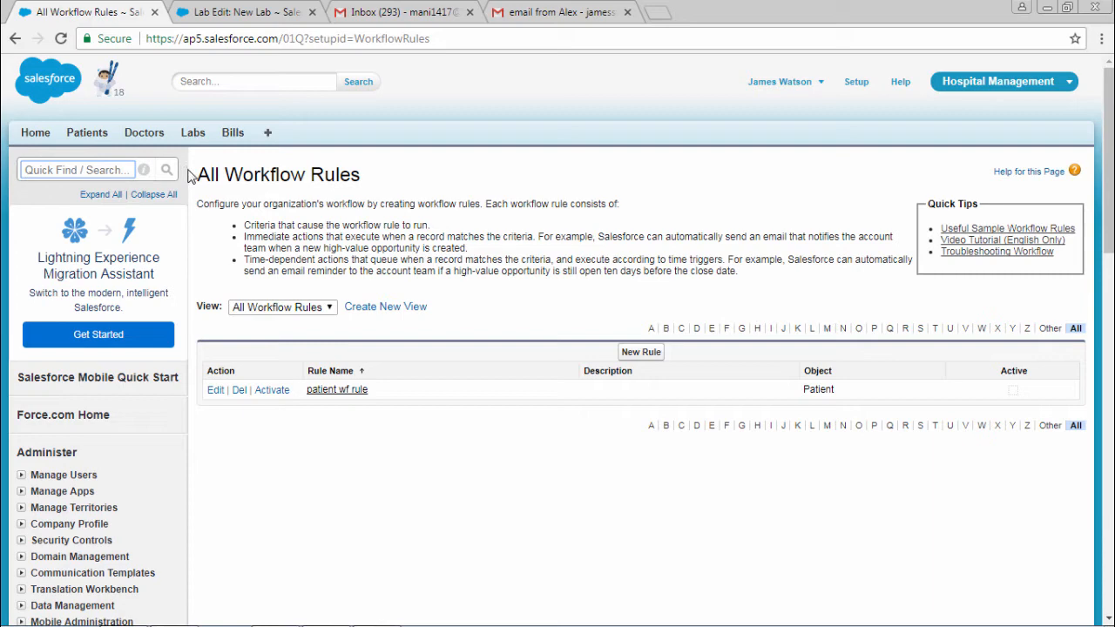
pyautogui.click(239, 390)
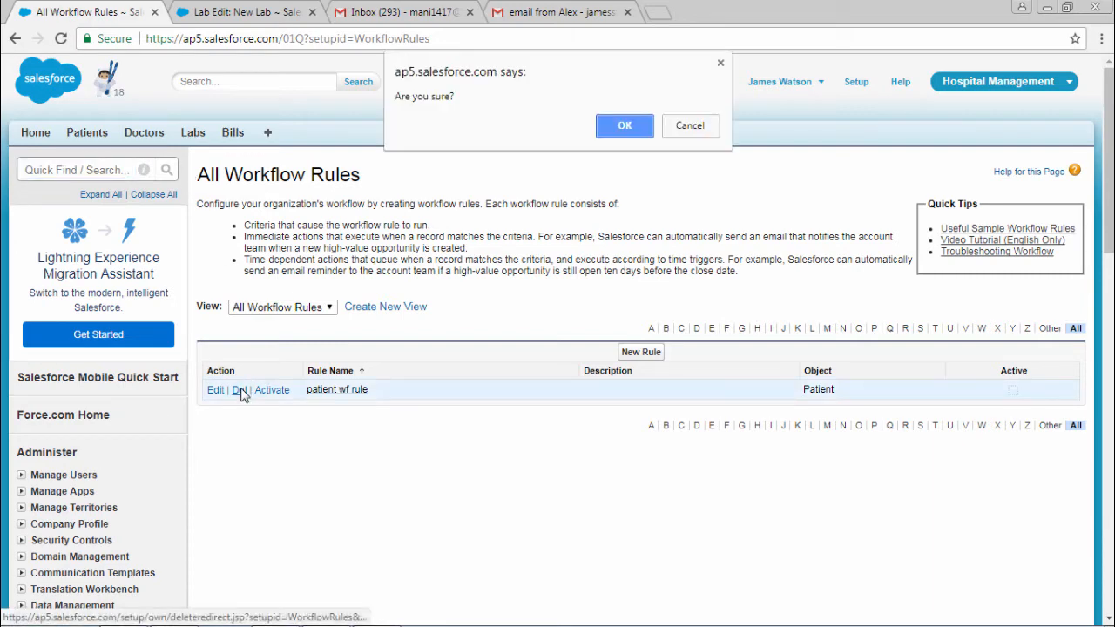
pyautogui.click(624, 125)
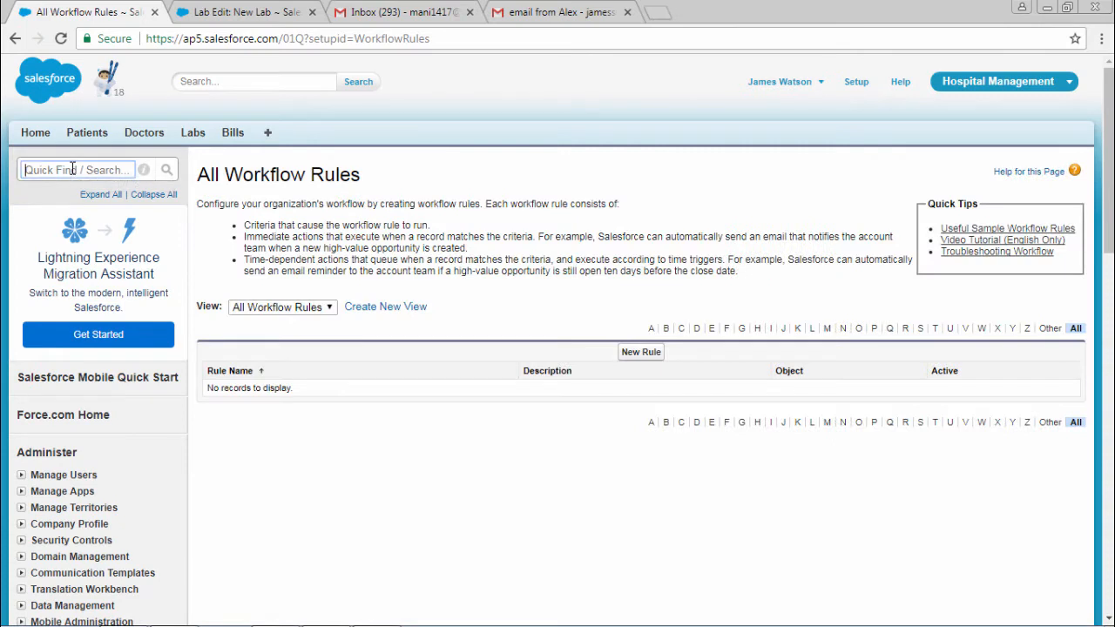
pyautogui.write('wor')
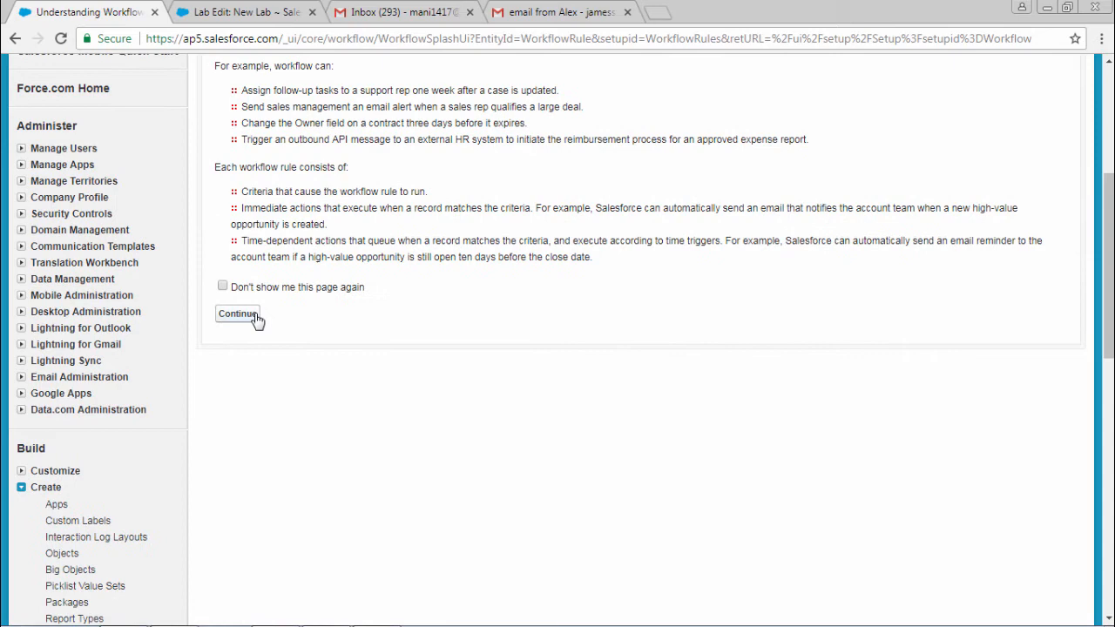
pyautogui.click(237, 313)
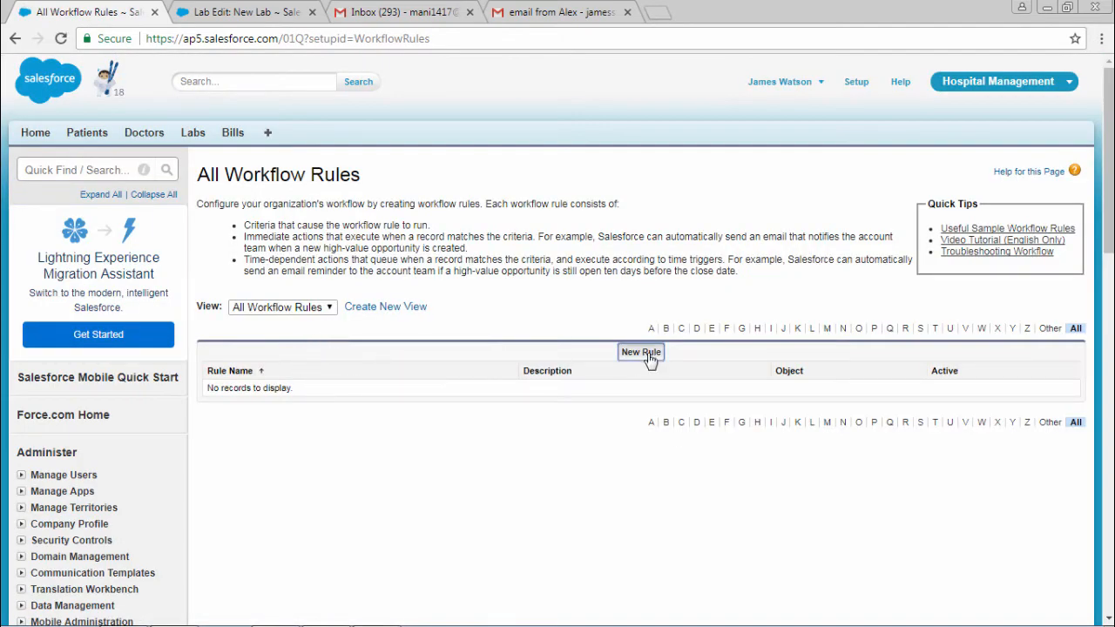
# Begin a new workflow rule with Lab selected as the object.
pyautogui.click(640, 352)
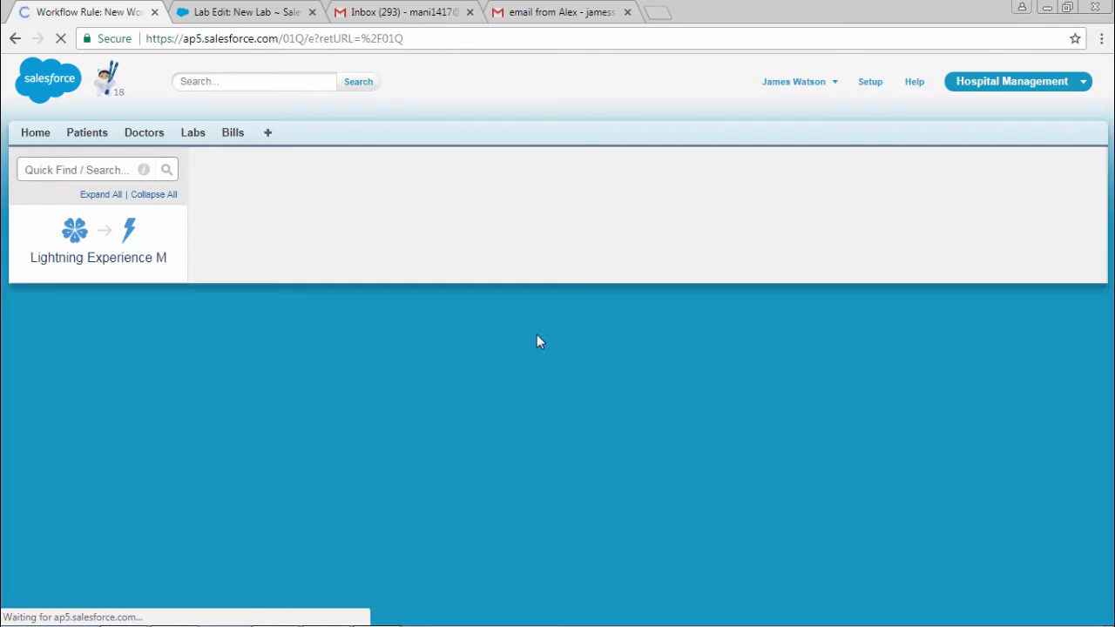
pyautogui.click(466, 323)
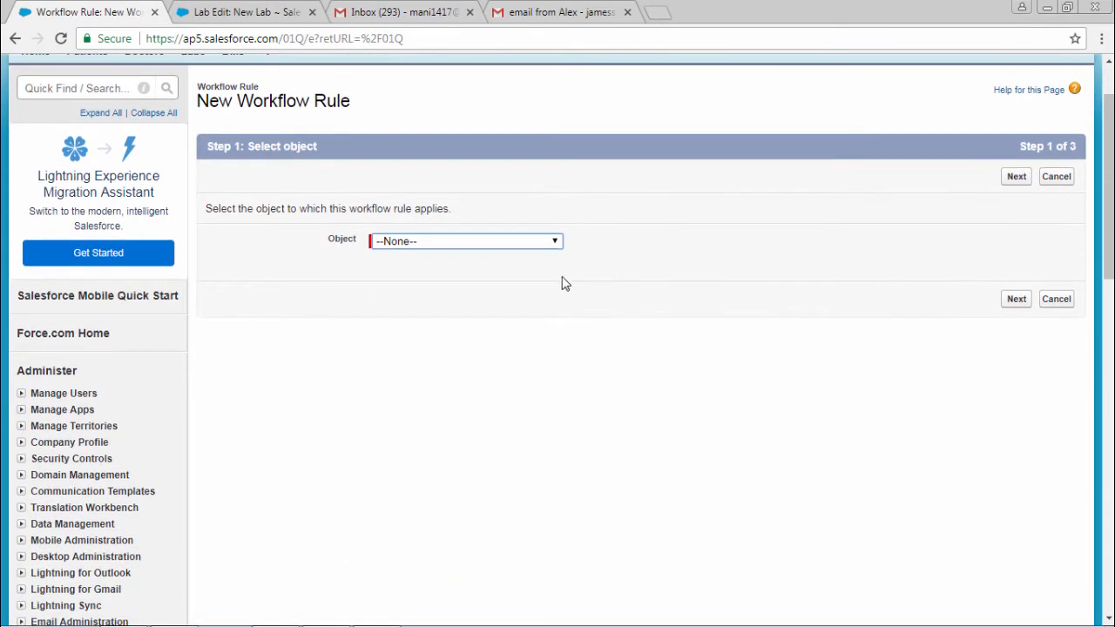
pyautogui.click(466, 242)
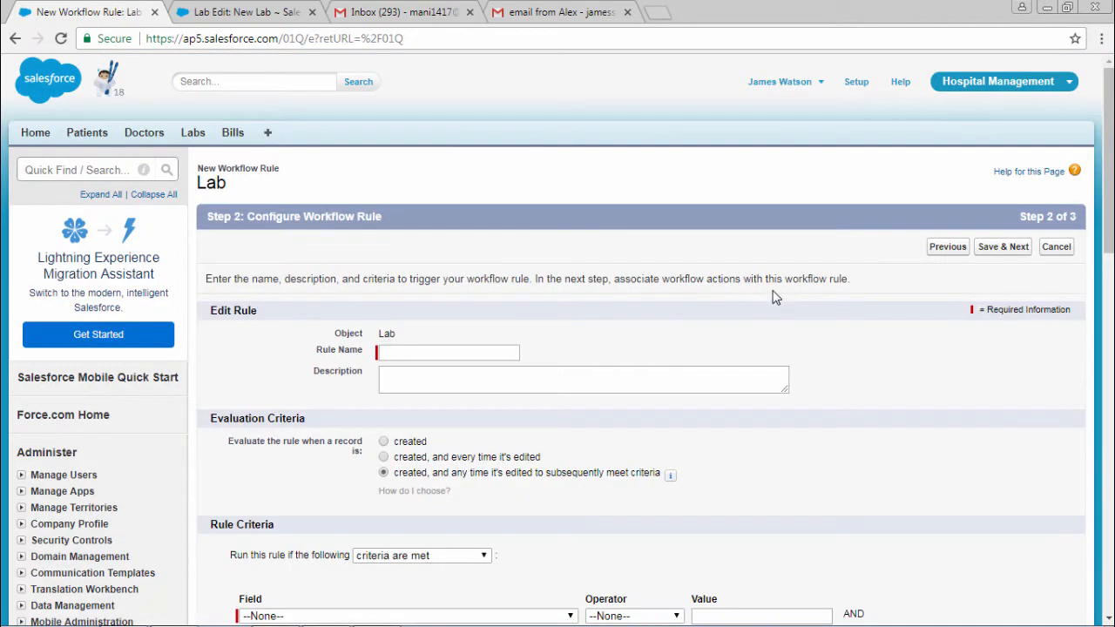
# Enter 'amount update rule' as the rule name and scroll to Rule Criteria.
pyautogui.scroll(-3)
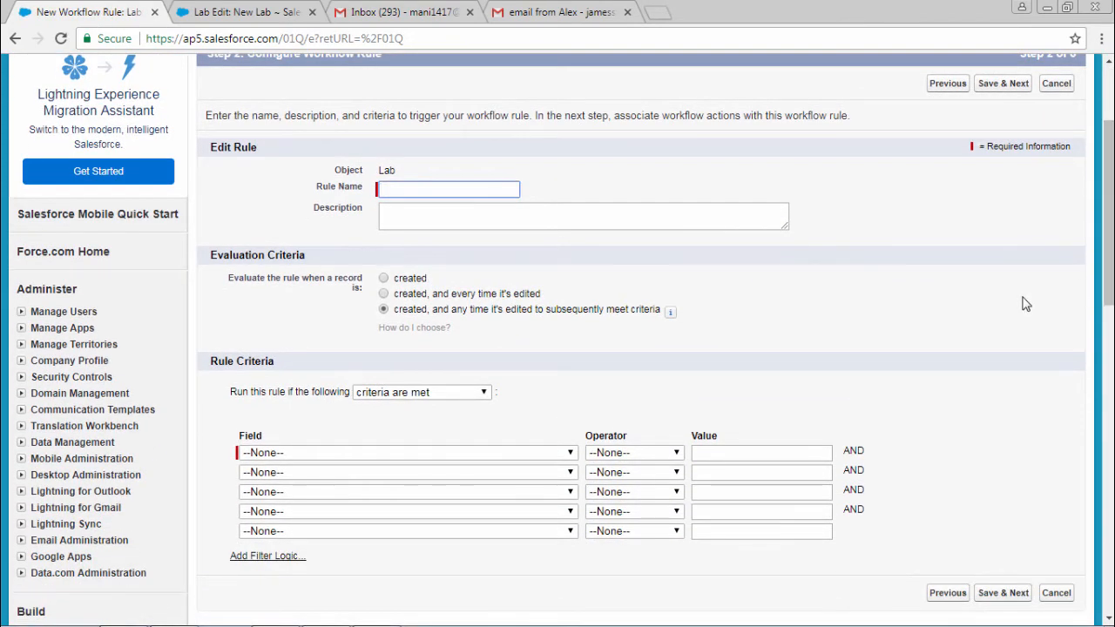
pyautogui.write('a')
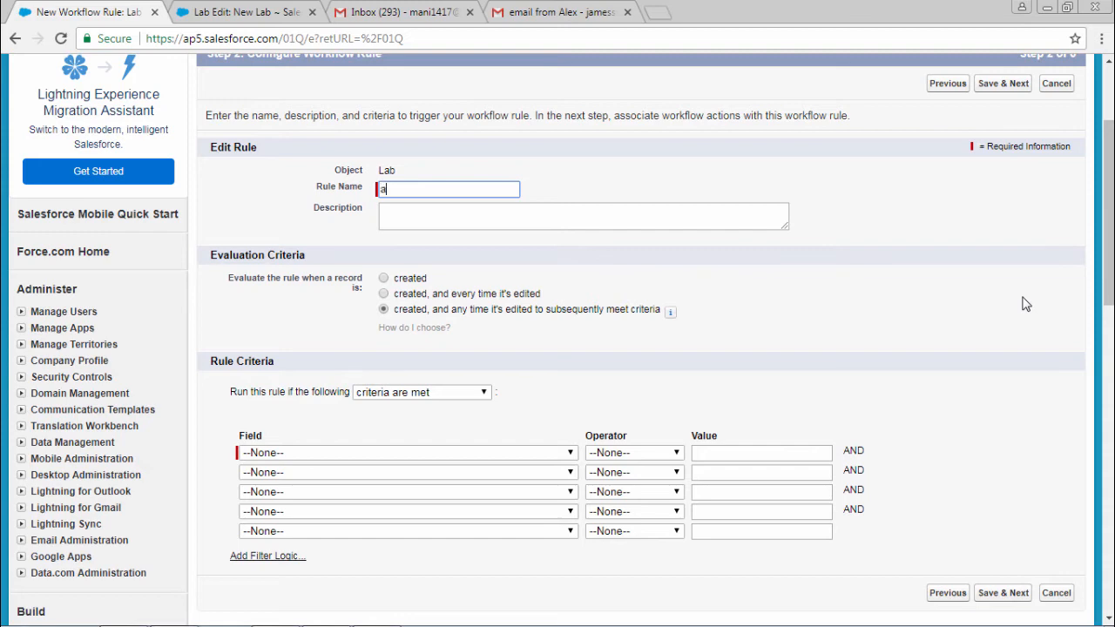
pyautogui.write('mount update ru')
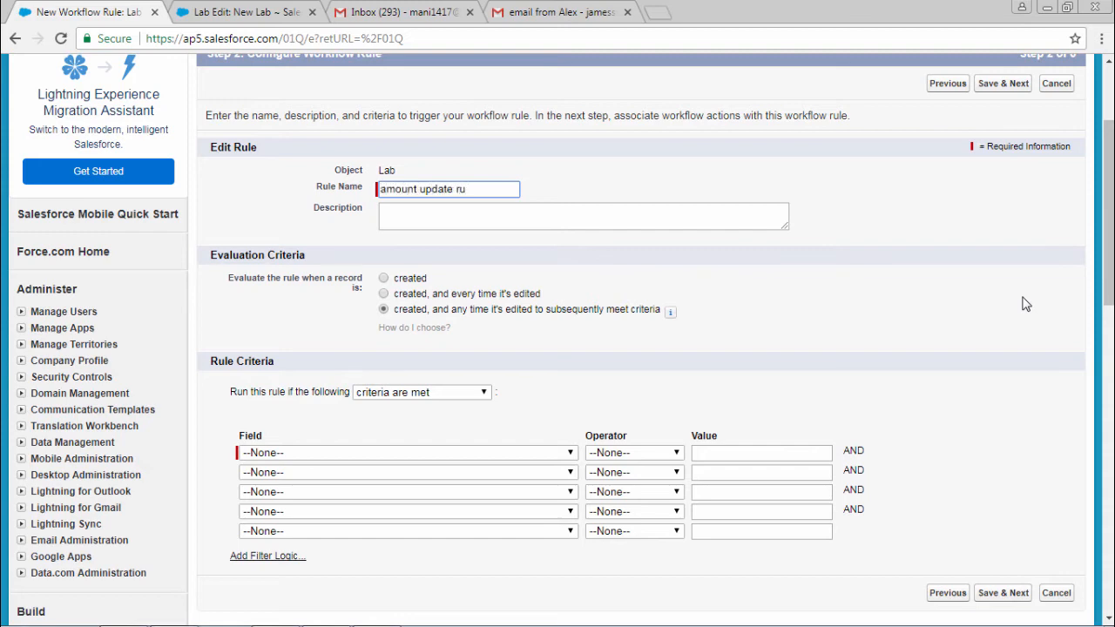
pyautogui.write('le')
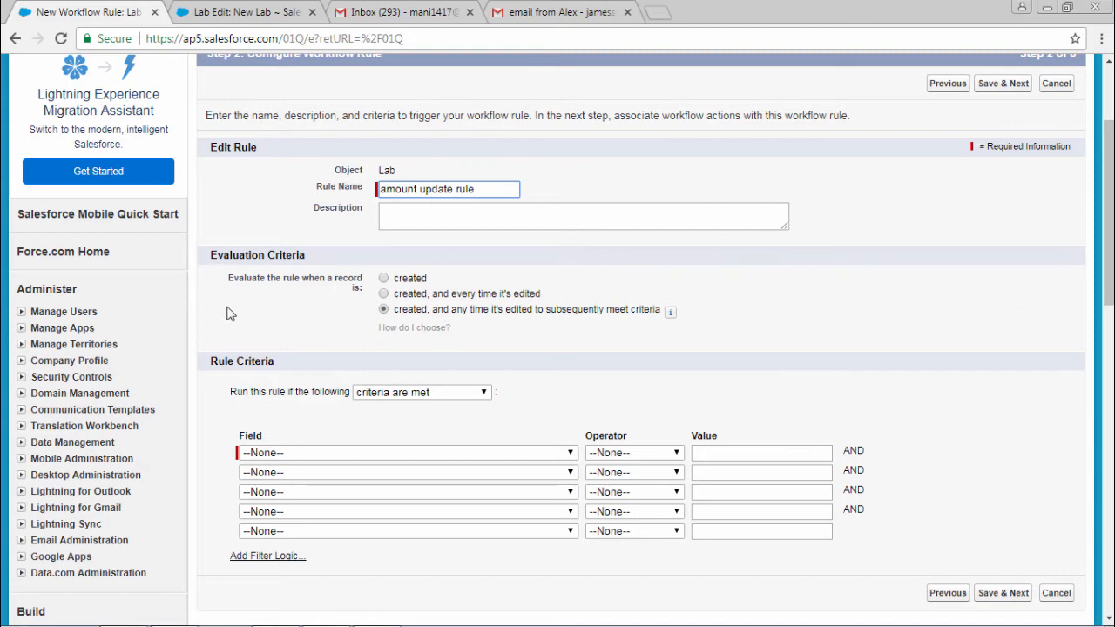
pyautogui.scroll(-3)
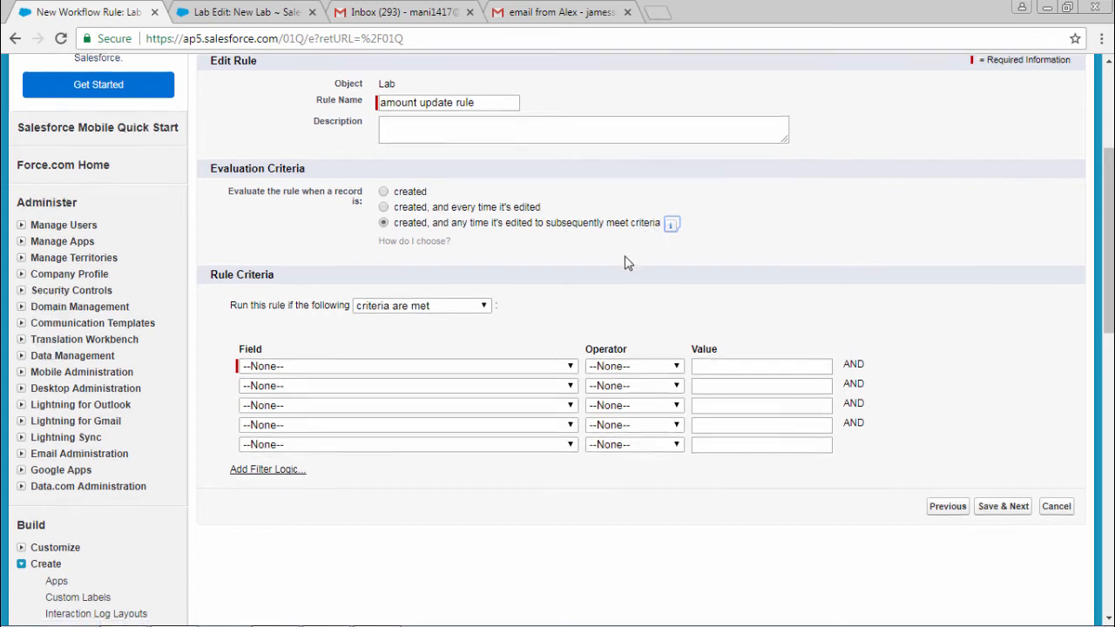
pyautogui.scroll(-3)
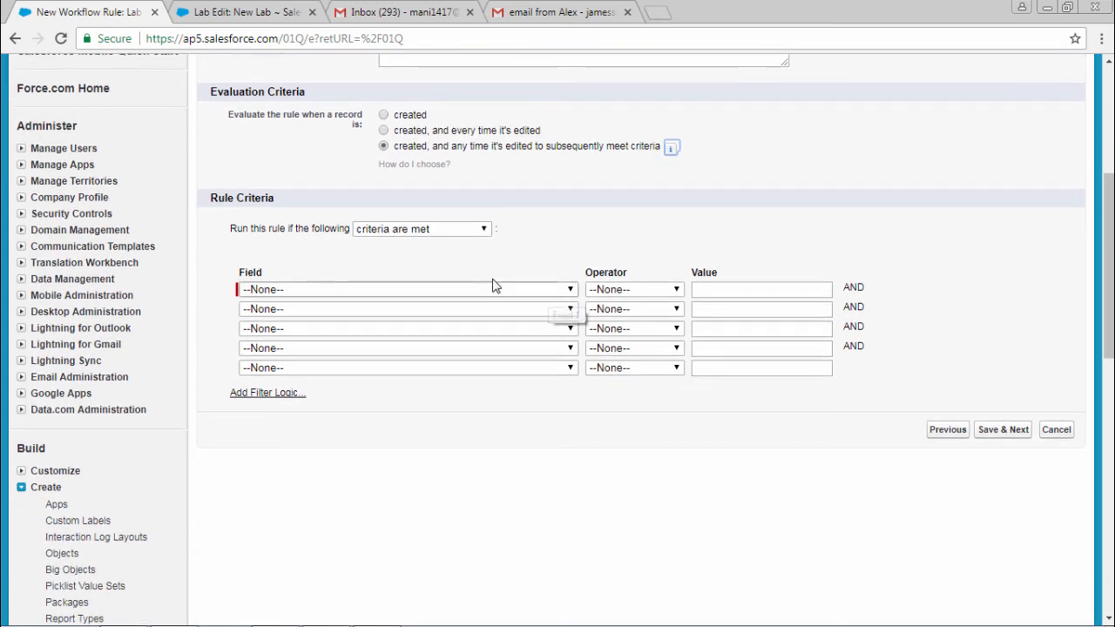
# Save criteria Lab Name equals Ultrasound Lab and add a new Field Update action.
pyautogui.click(407, 289)
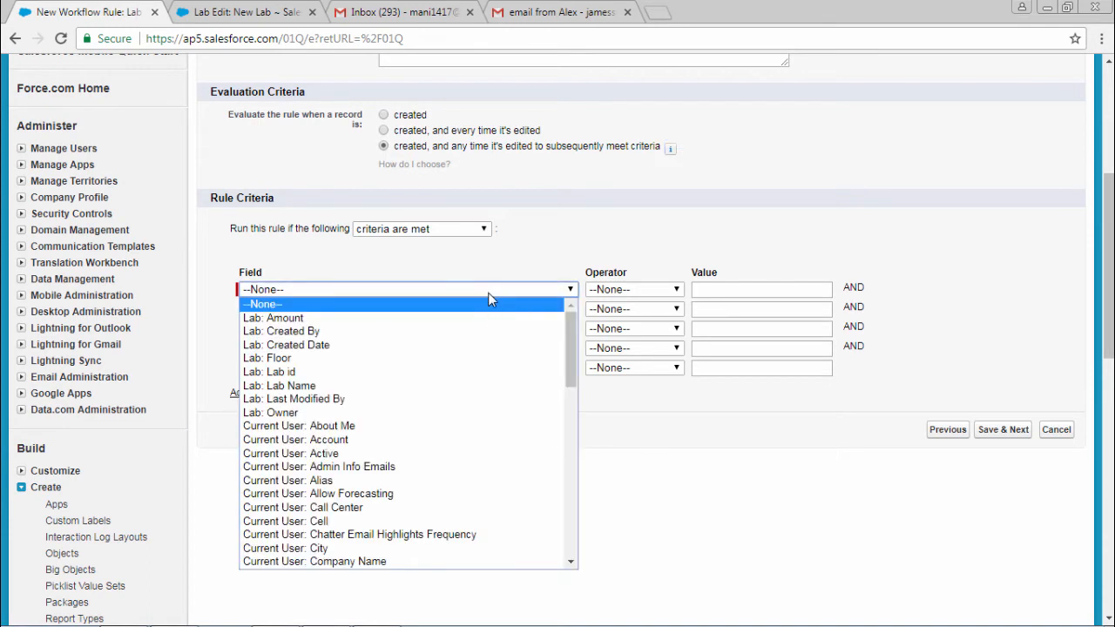
pyautogui.moveTo(497, 302)
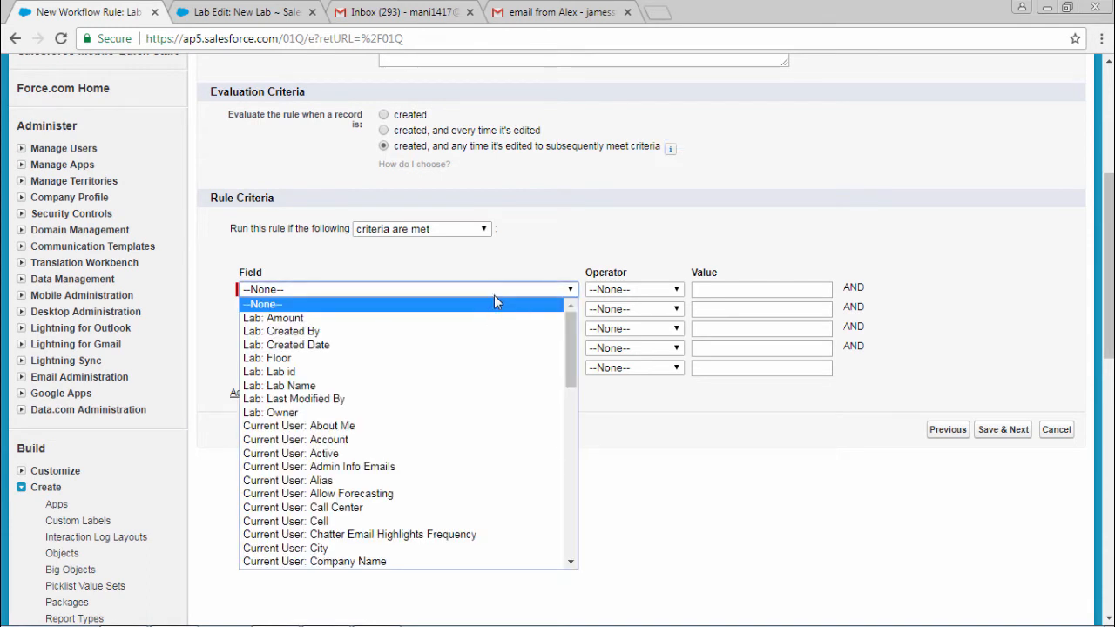
pyautogui.moveTo(509, 368)
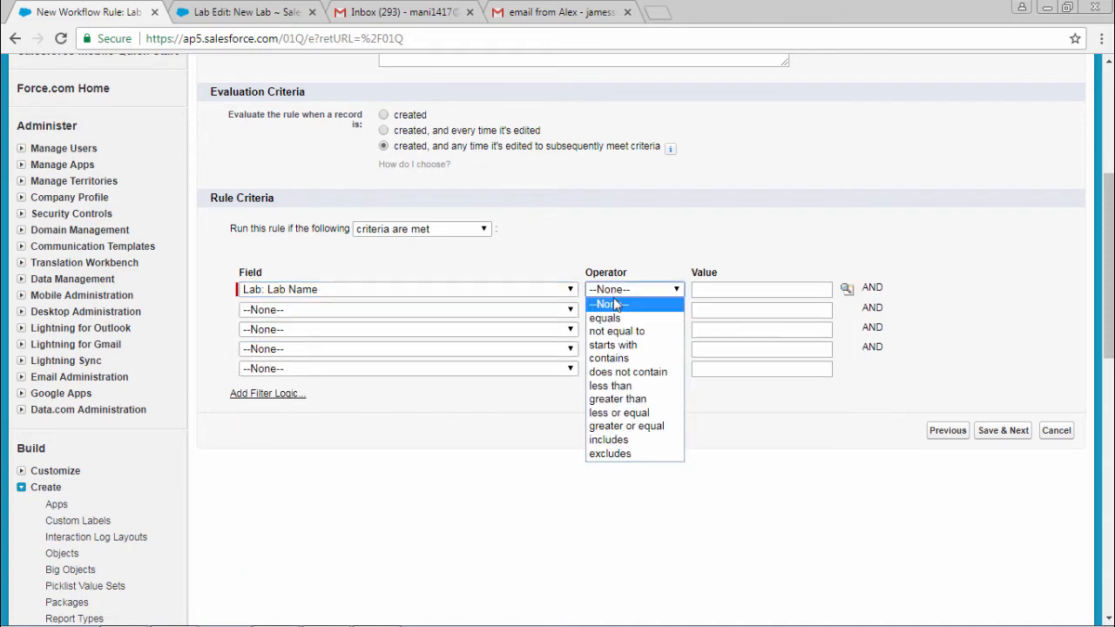
pyautogui.click(604, 318)
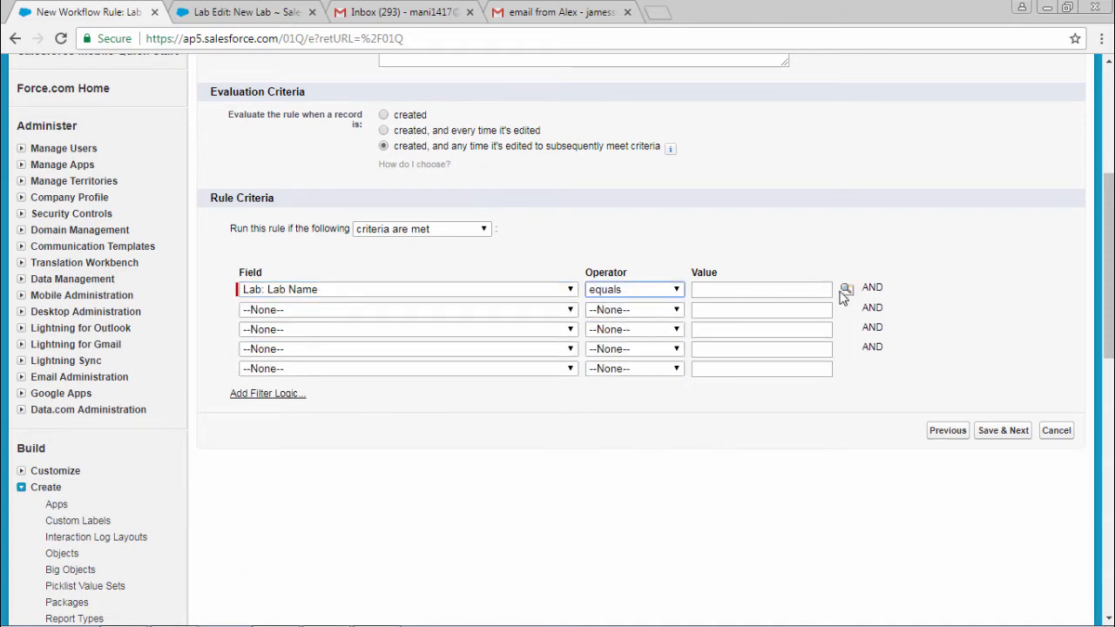
pyautogui.click(846, 288)
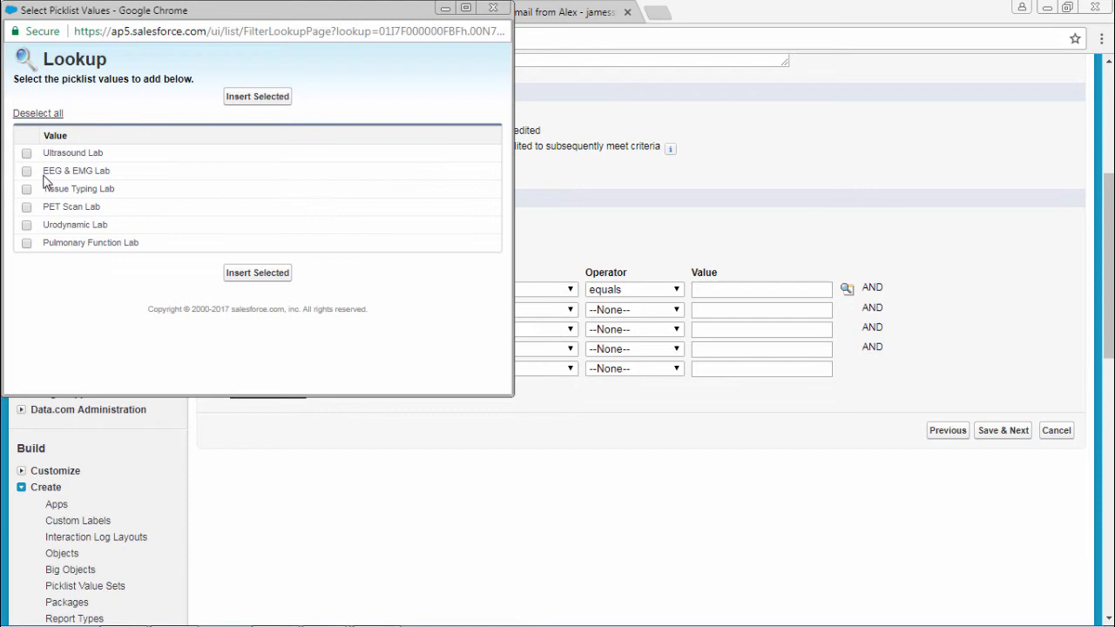
pyautogui.click(257, 96)
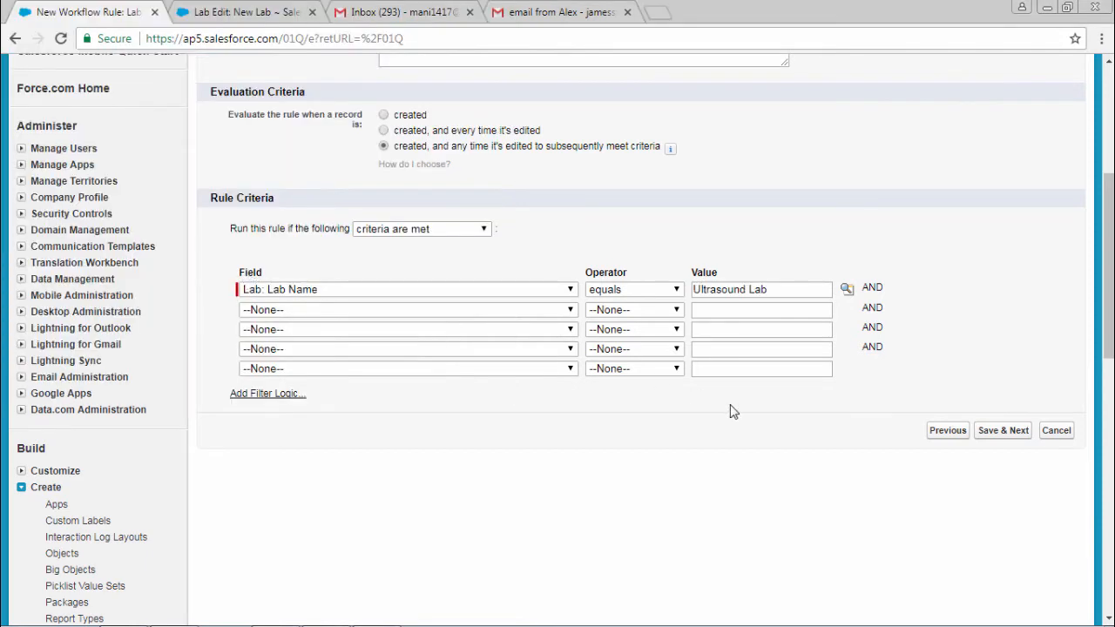
pyautogui.moveTo(977, 418)
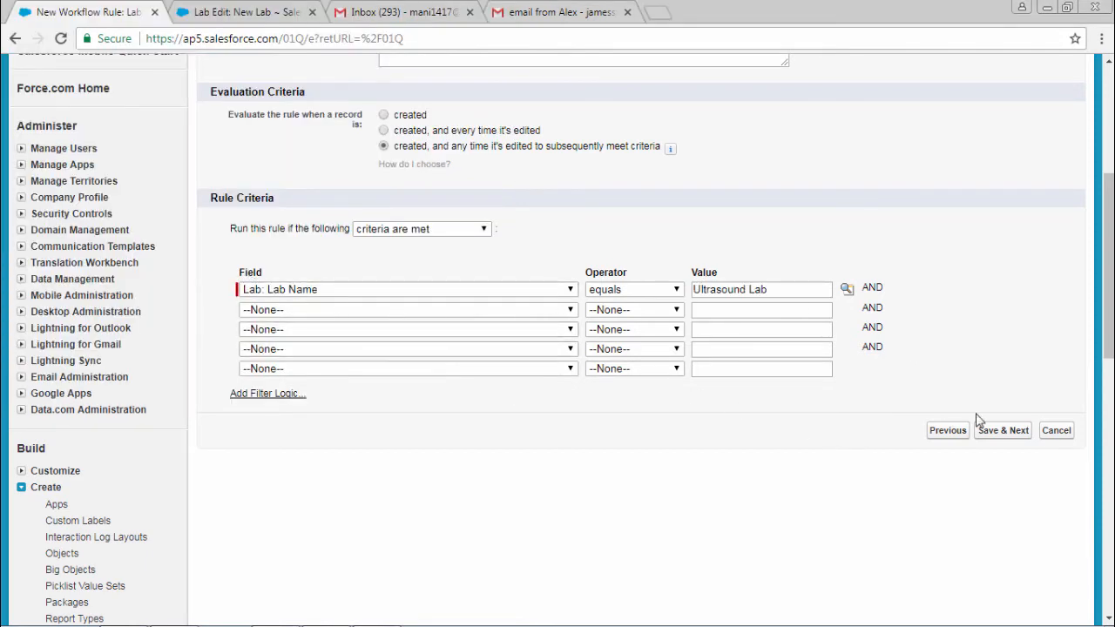
pyautogui.click(1005, 430)
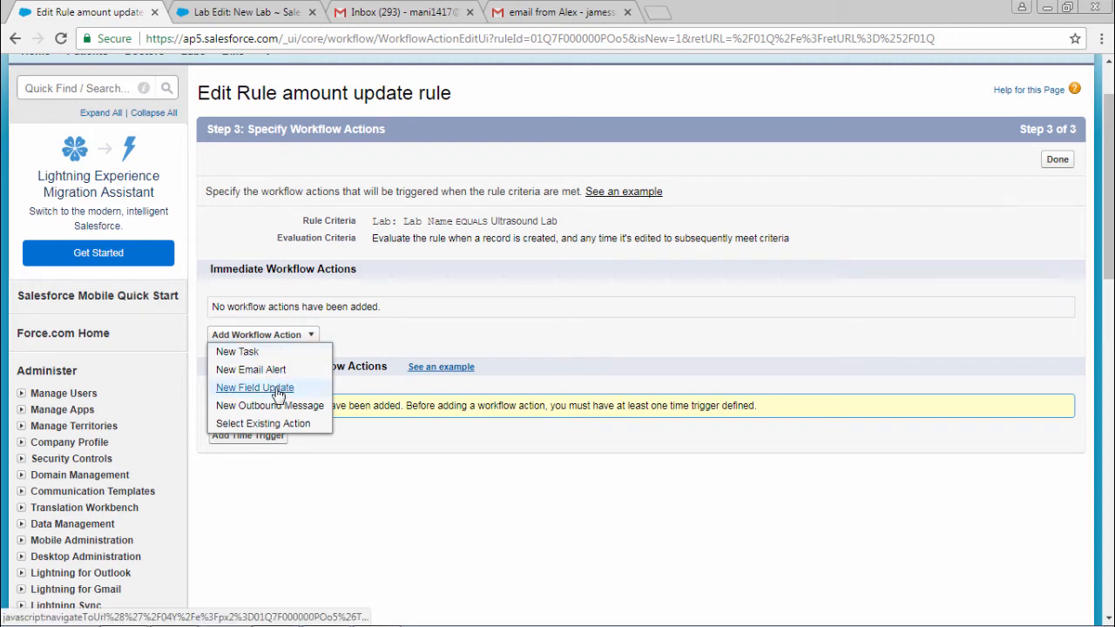
pyautogui.click(254, 388)
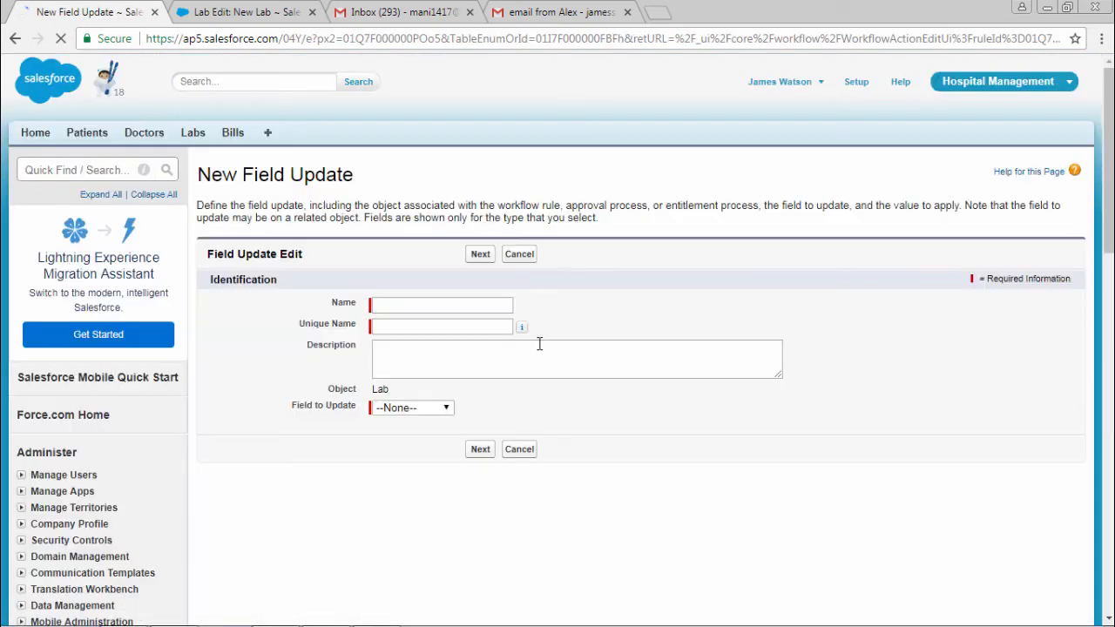
# Enter 'amount update' as the field update name and open the Field to Update list.
pyautogui.scroll(-3)
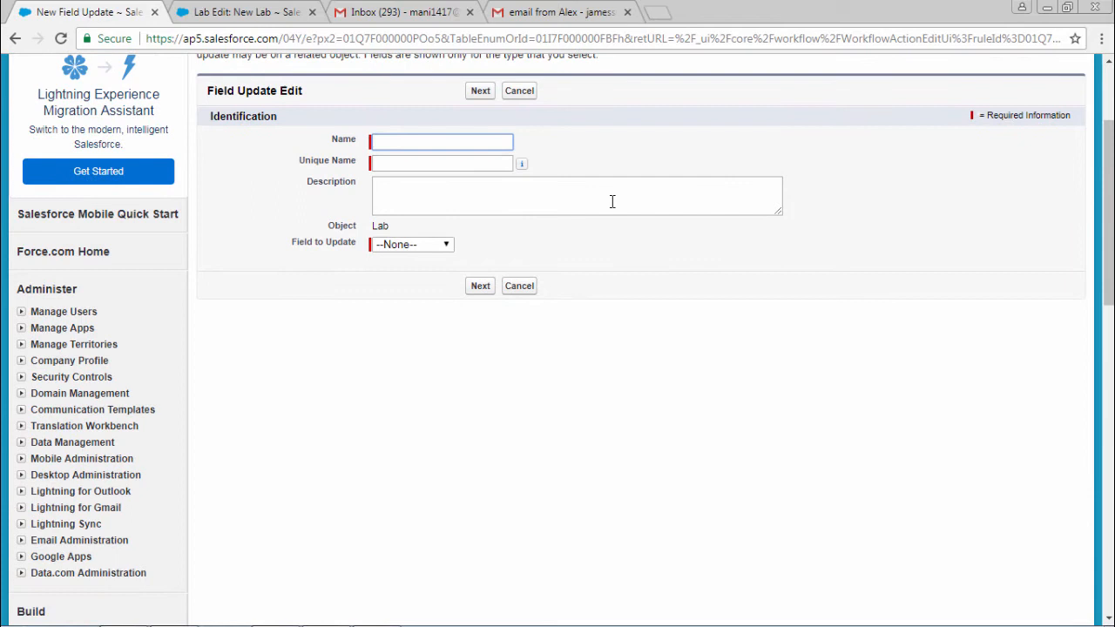
pyautogui.write('amount update')
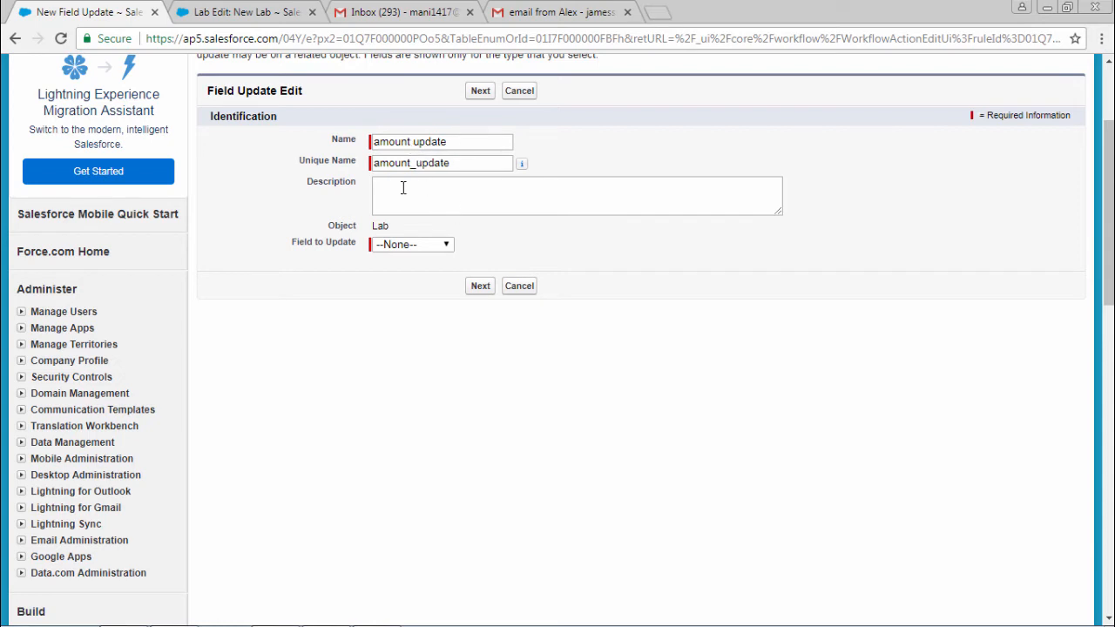
pyautogui.moveTo(581, 227)
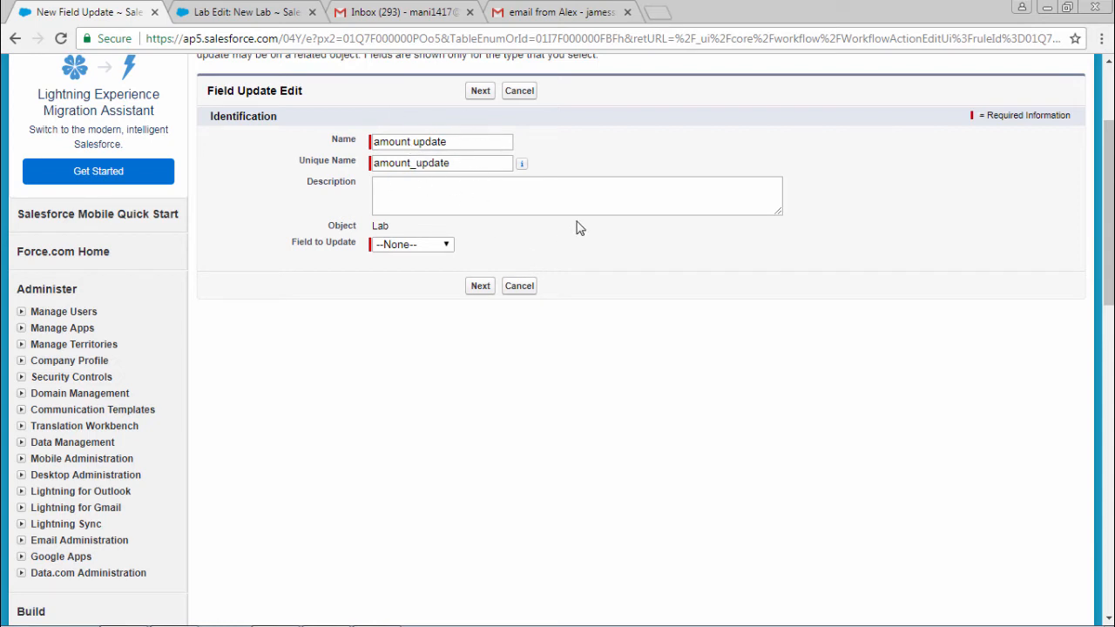
pyautogui.click(411, 244)
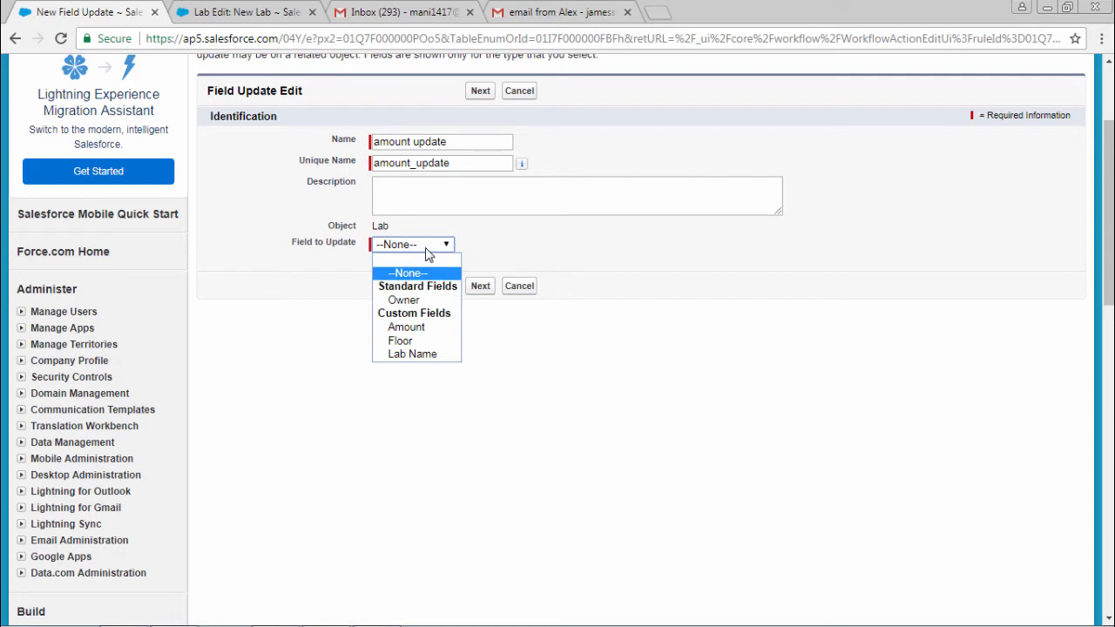
pyautogui.moveTo(406, 327)
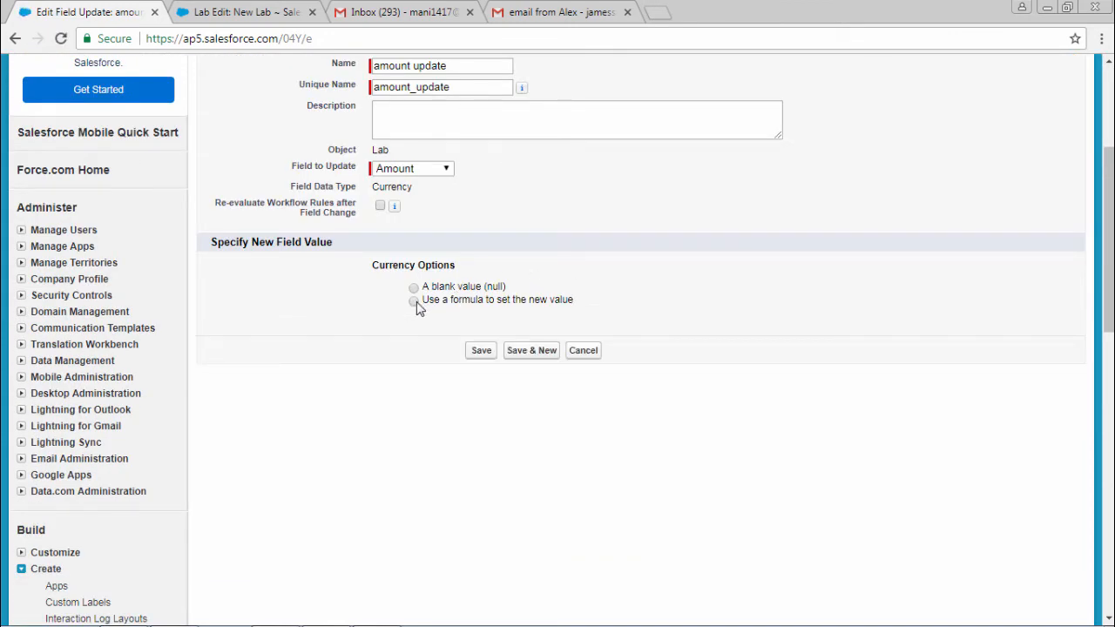
# Set the new Amount value with the formula 100 and save the action.
pyautogui.click(414, 300)
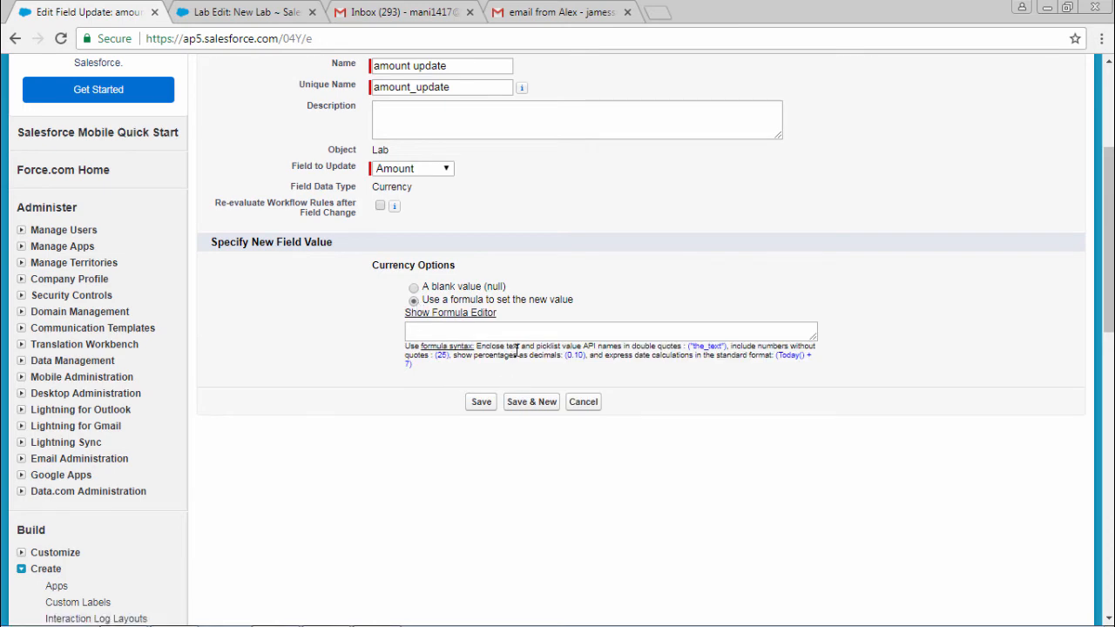
pyautogui.scroll(-3)
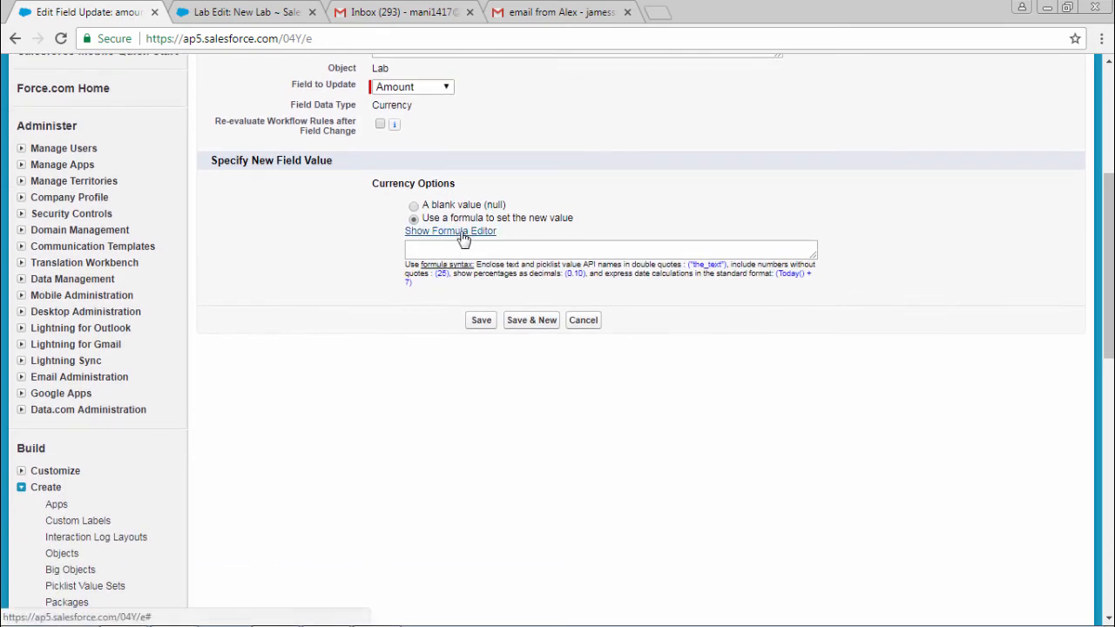
pyautogui.click(450, 231)
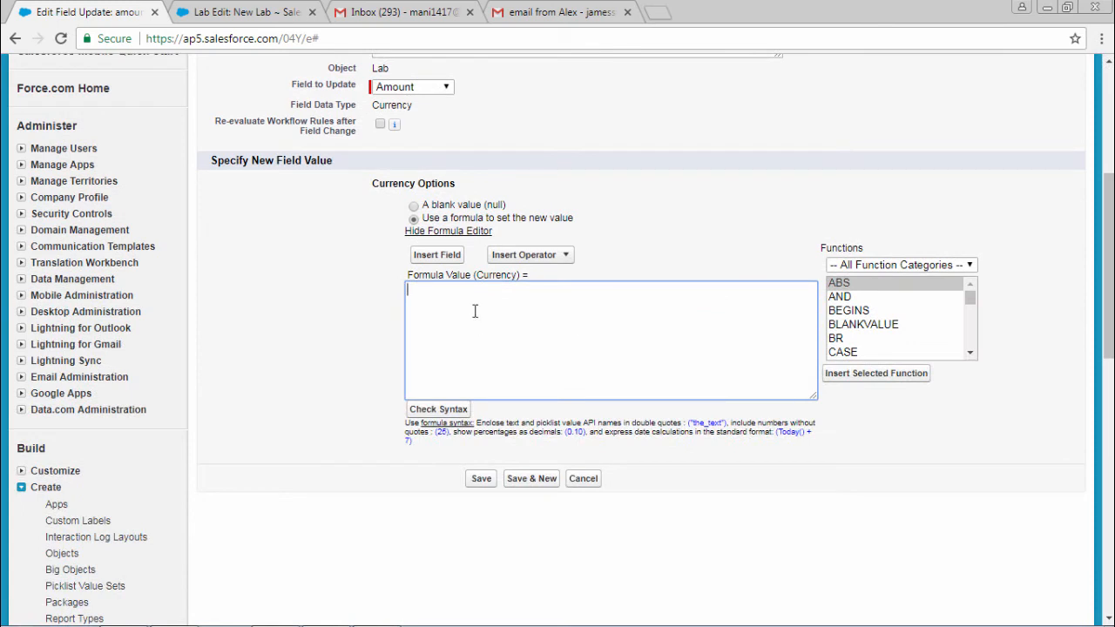
pyautogui.write('100')
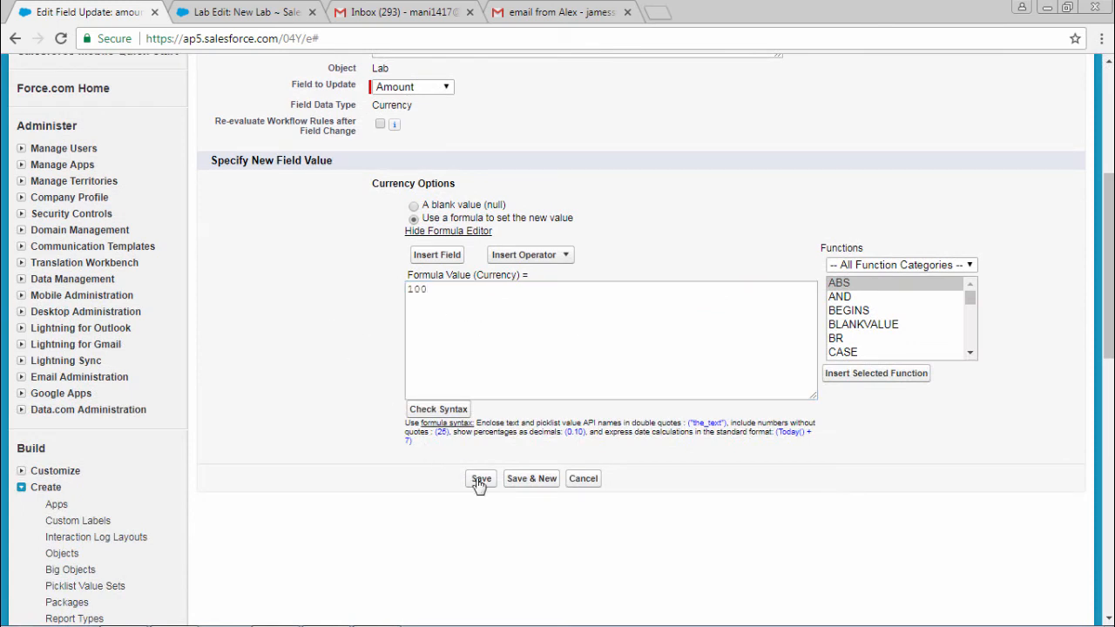
pyautogui.click(481, 479)
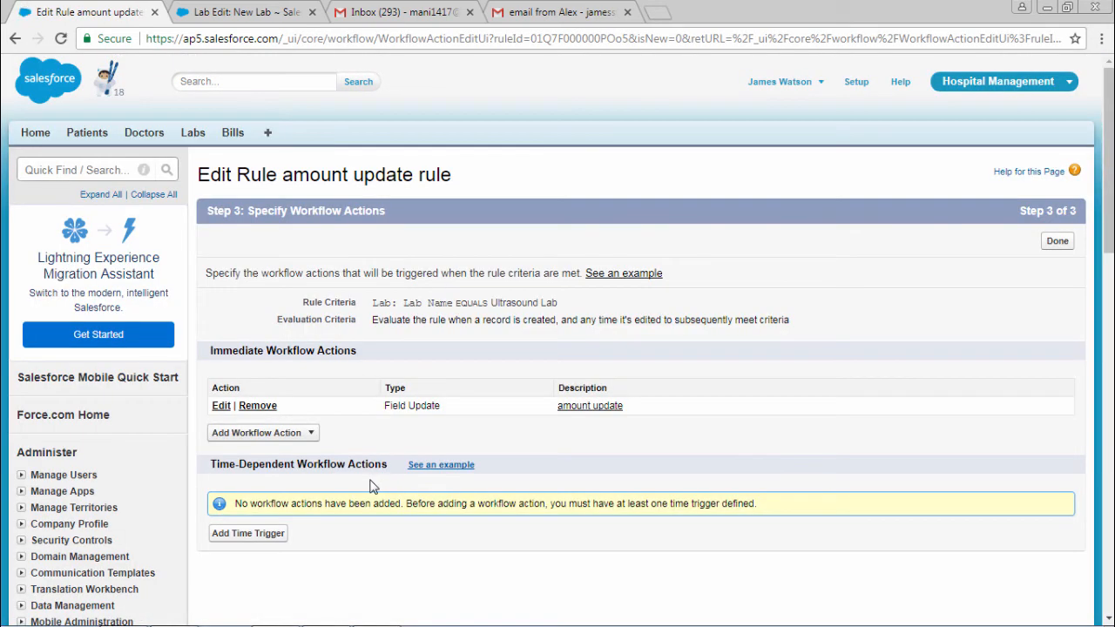
pyautogui.moveTo(780, 373)
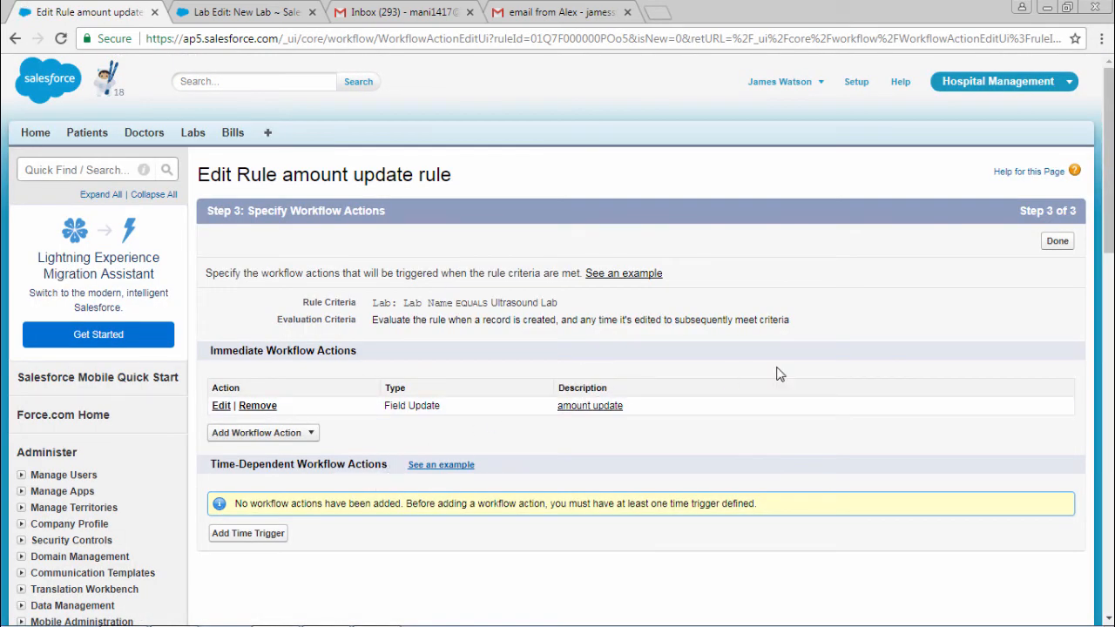
pyautogui.moveTo(1058, 242)
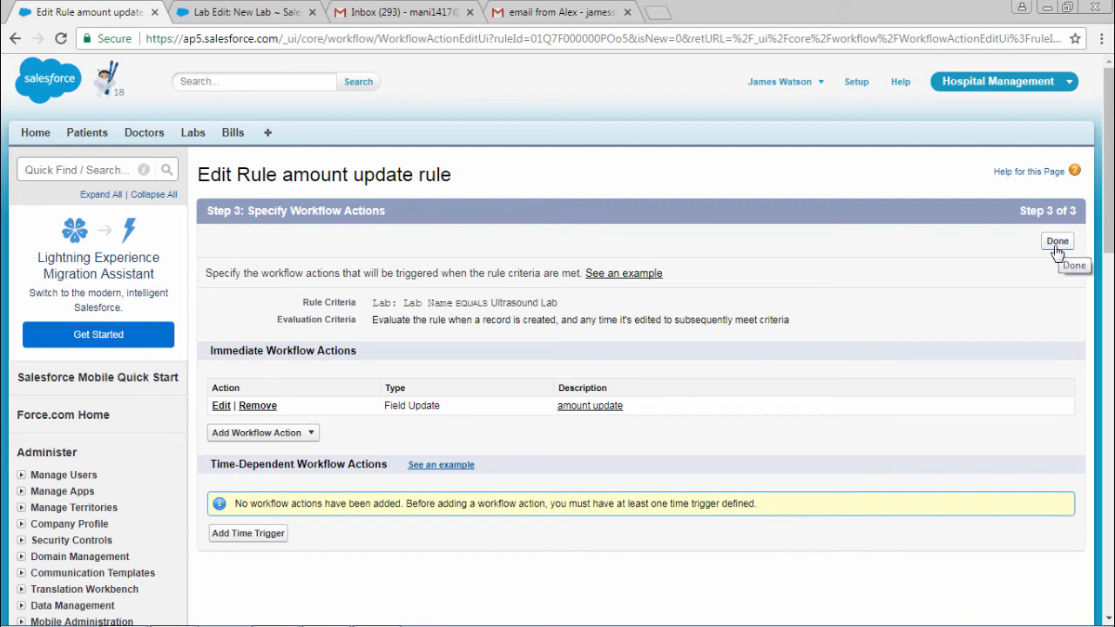
# Click Done on Specify Workflow Actions to reach the rule's detail page.
pyautogui.click(1057, 240)
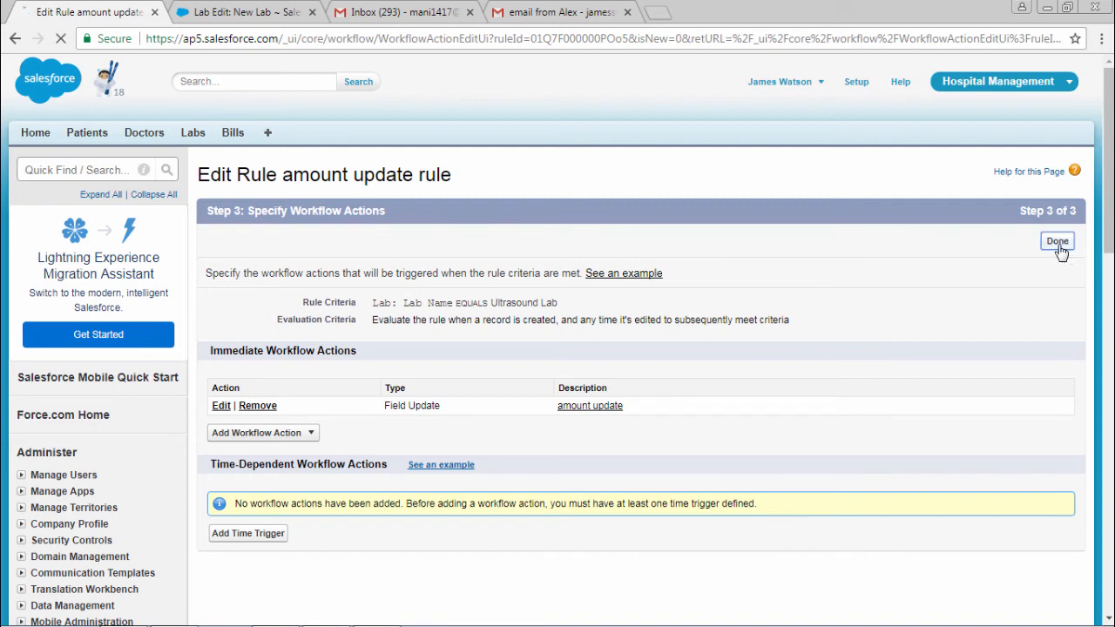
pyautogui.click(1061, 241)
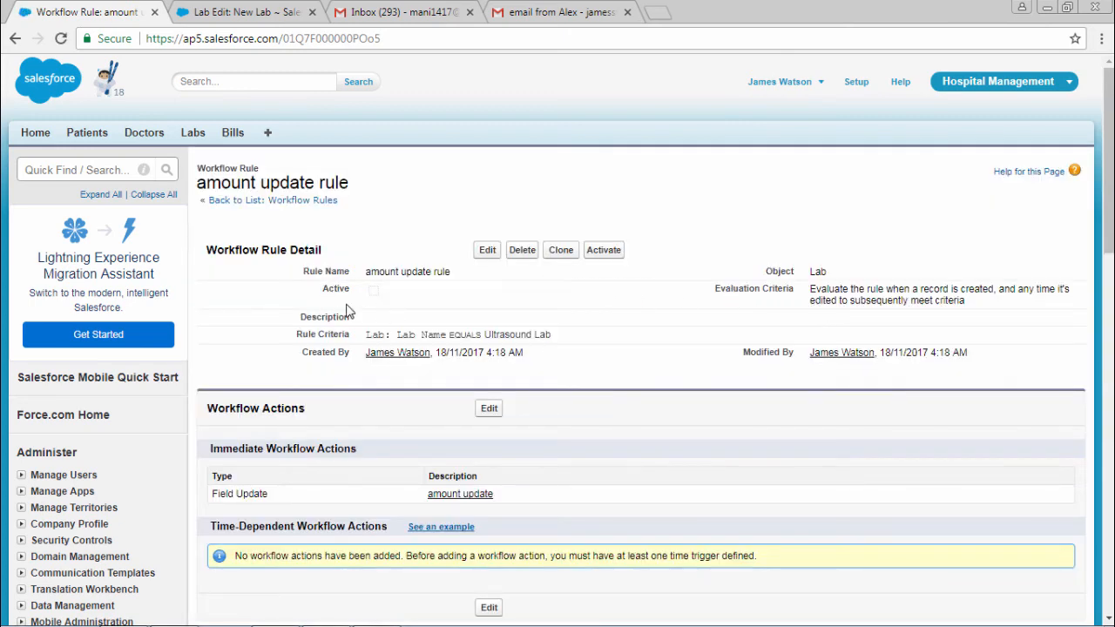
pyautogui.moveTo(604, 253)
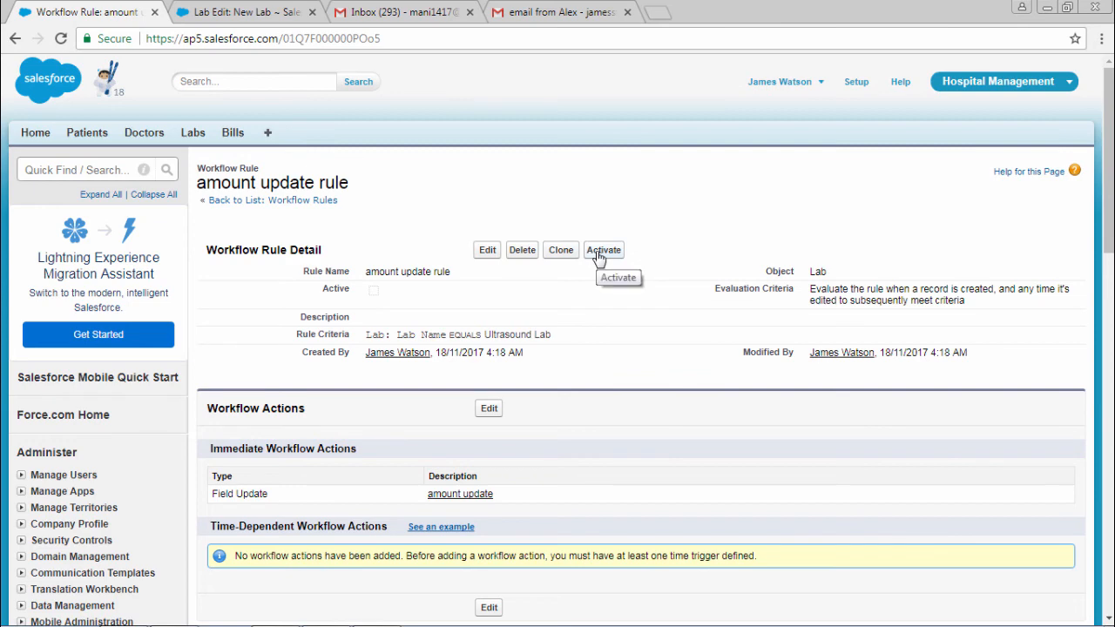
# Activate the amount update rule and switch back to the Lab Edit tab.
pyautogui.click(604, 250)
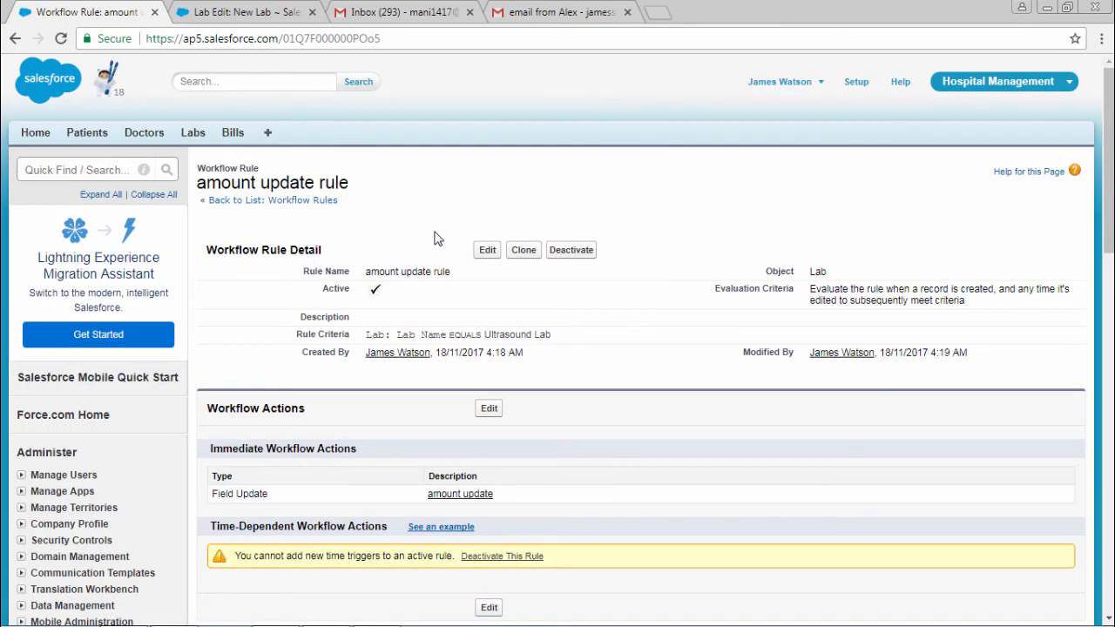
pyautogui.moveTo(376, 296)
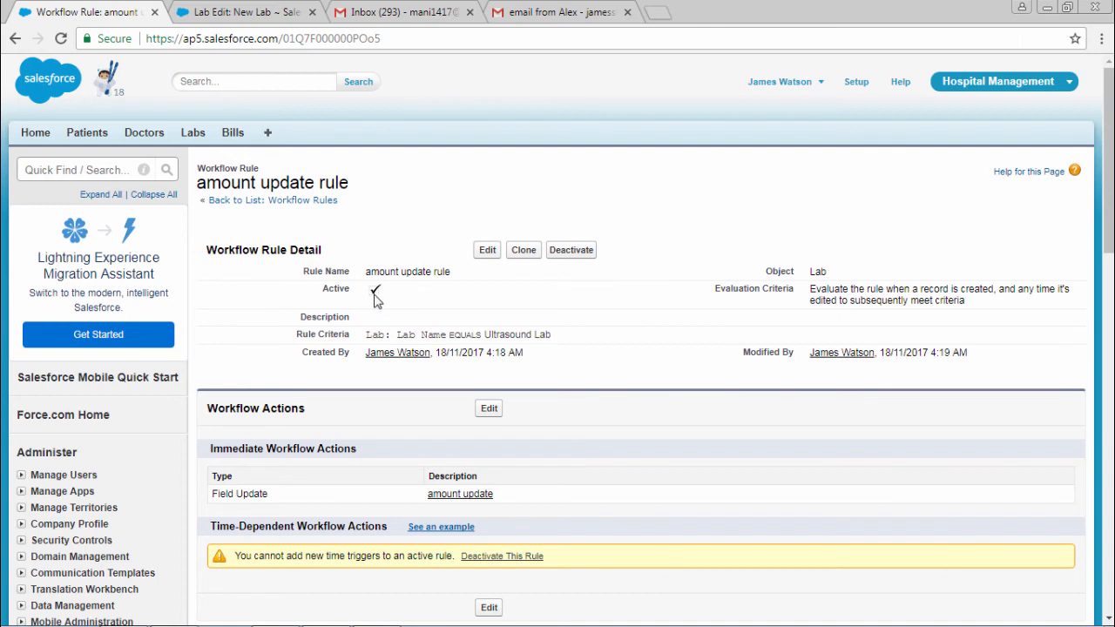
pyautogui.click(244, 13)
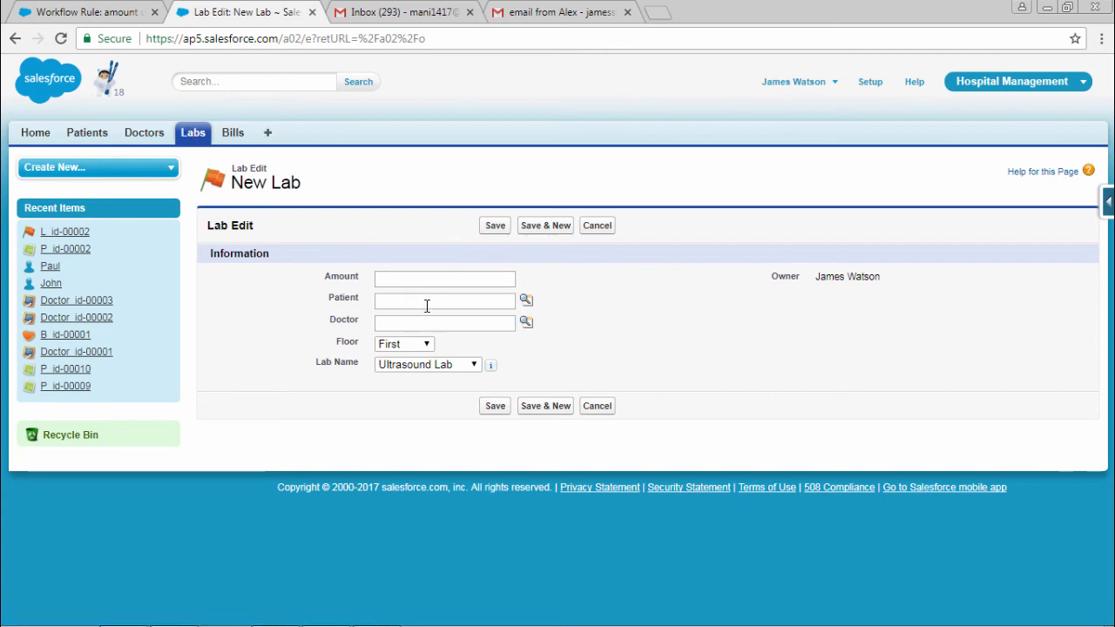
# Fill the Lab form with patient P_id-00010, Floor First and Lab Name Ultrasound Lab.
pyautogui.click(526, 300)
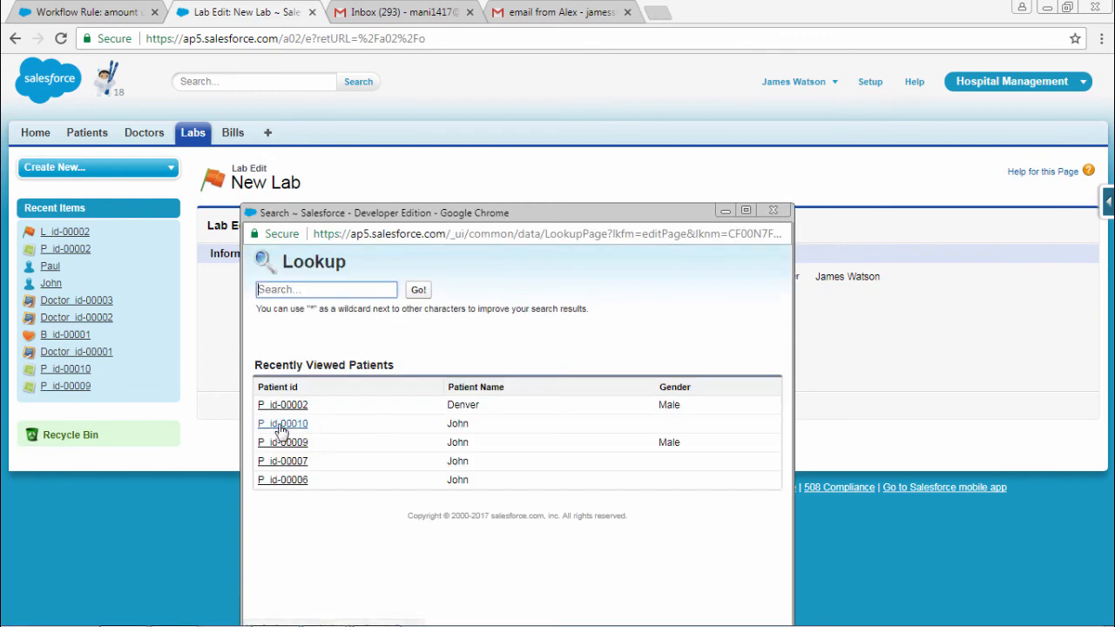
pyautogui.click(281, 423)
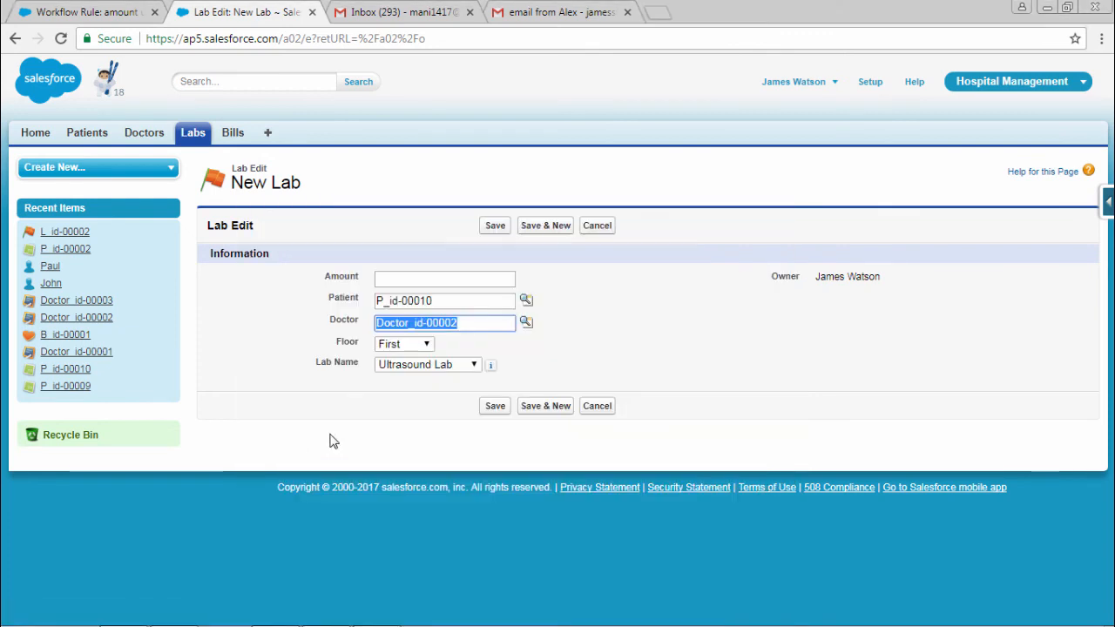
pyautogui.click(404, 343)
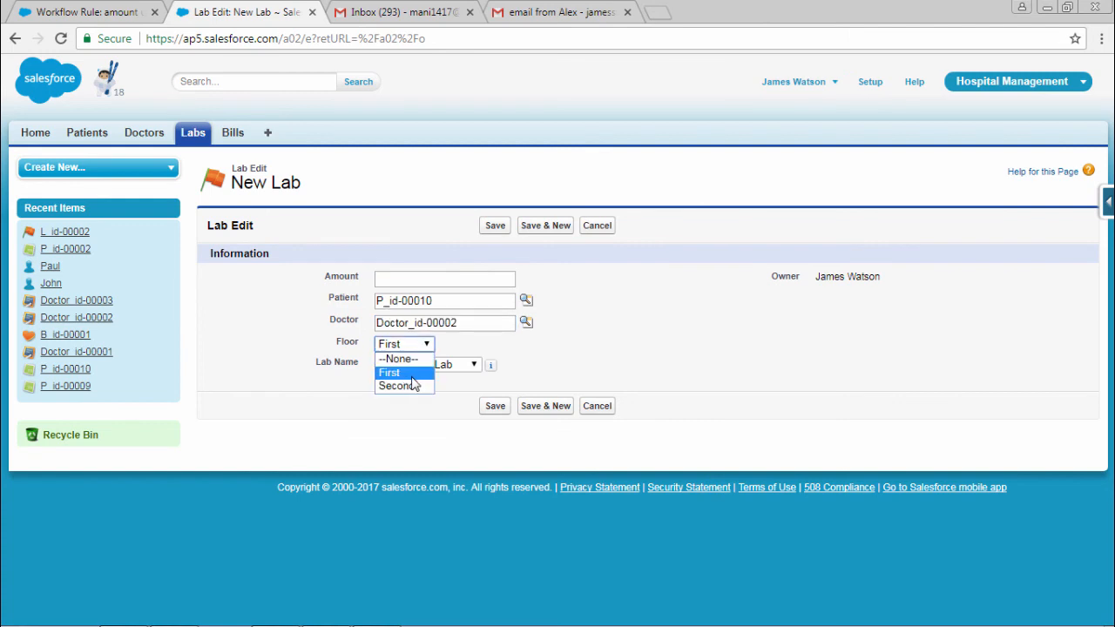
pyautogui.click(389, 372)
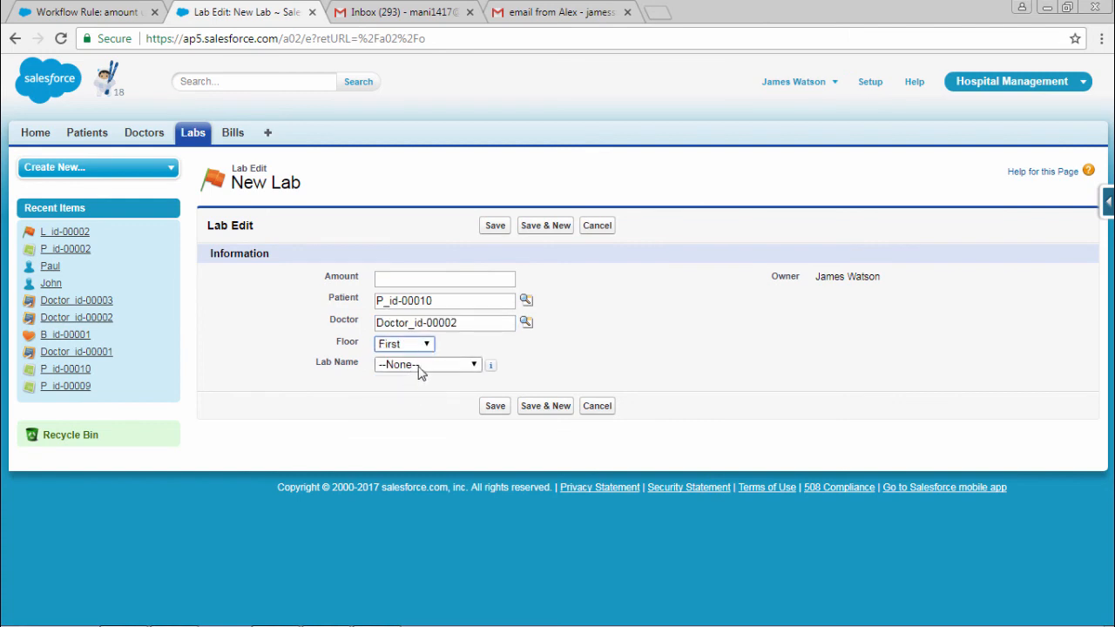
pyautogui.click(427, 364)
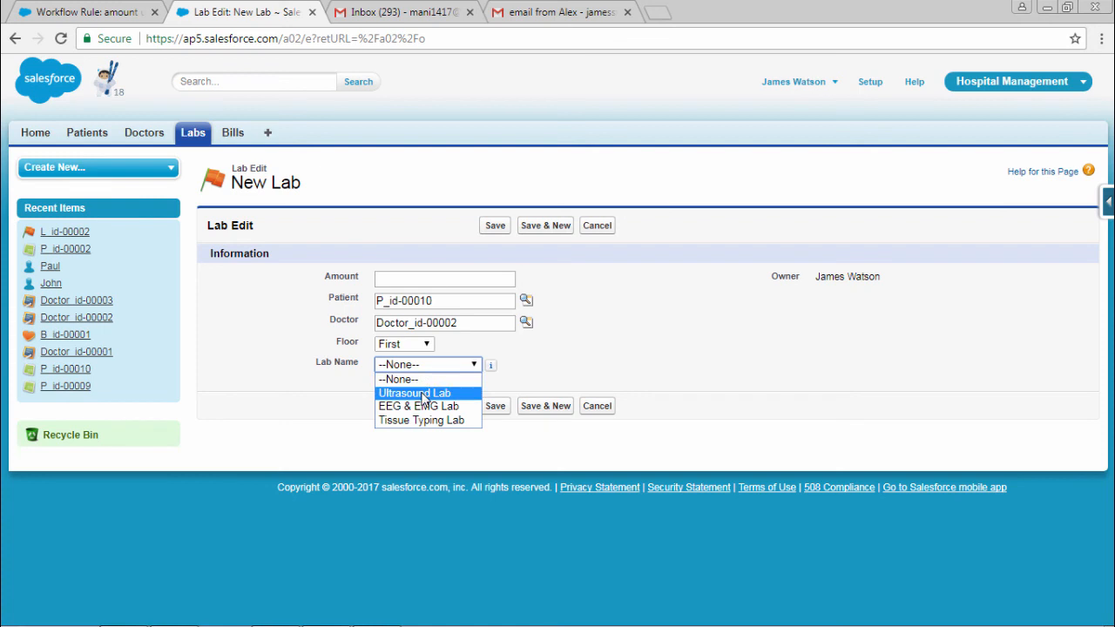
pyautogui.click(414, 393)
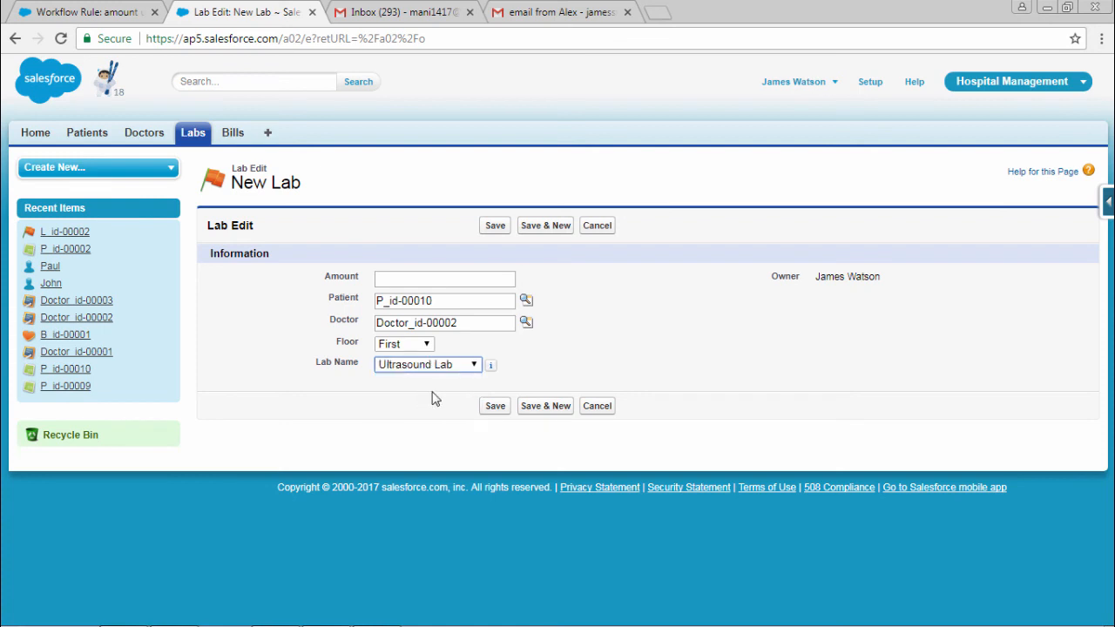
pyautogui.click(444, 278)
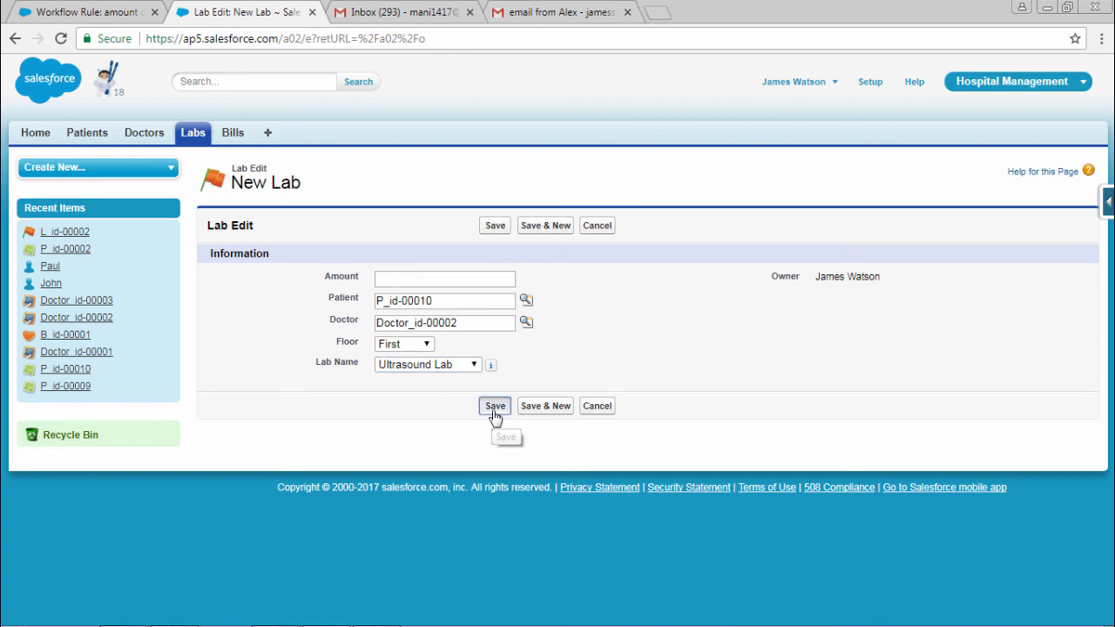
# Save the Ultrasound Lab record as L_id-00003, showing the workflow-set Amount of $100.
pyautogui.click(494, 406)
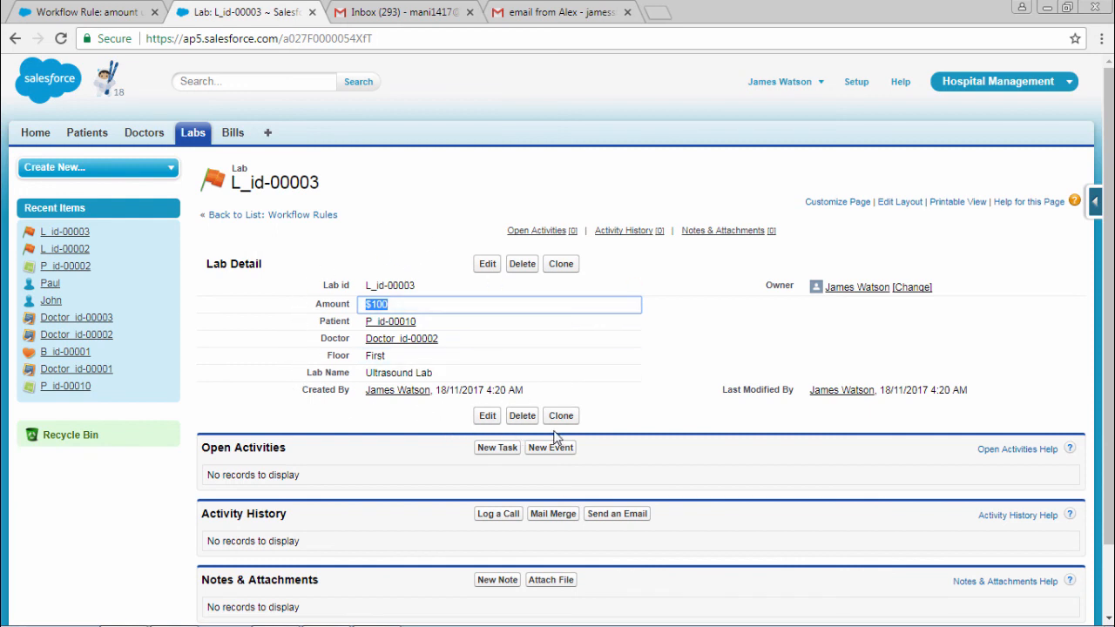
pyautogui.moveTo(677, 338)
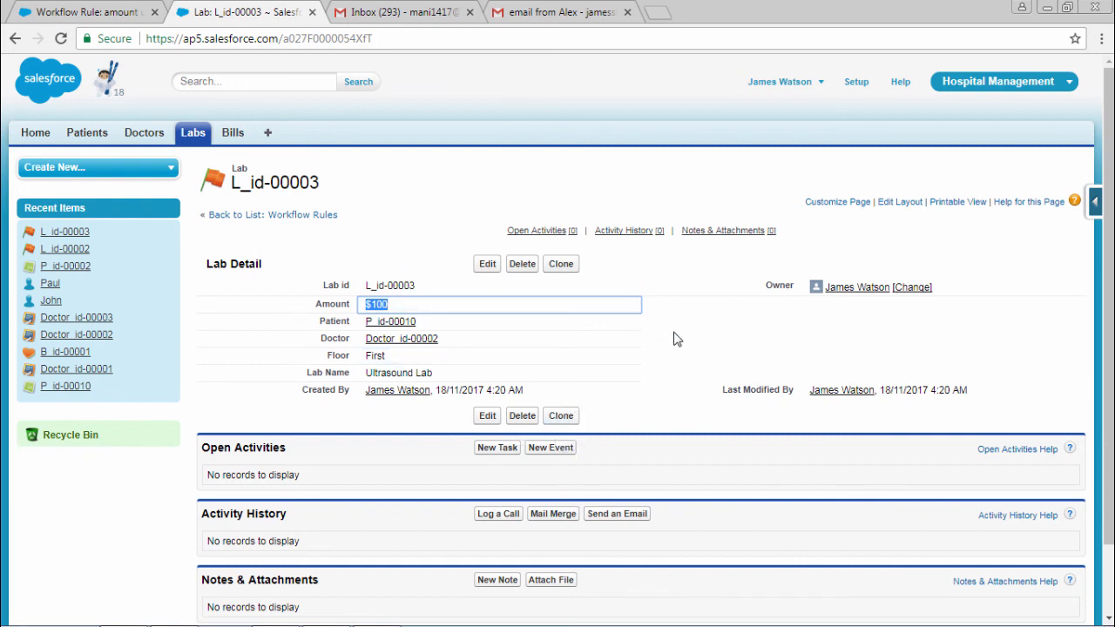